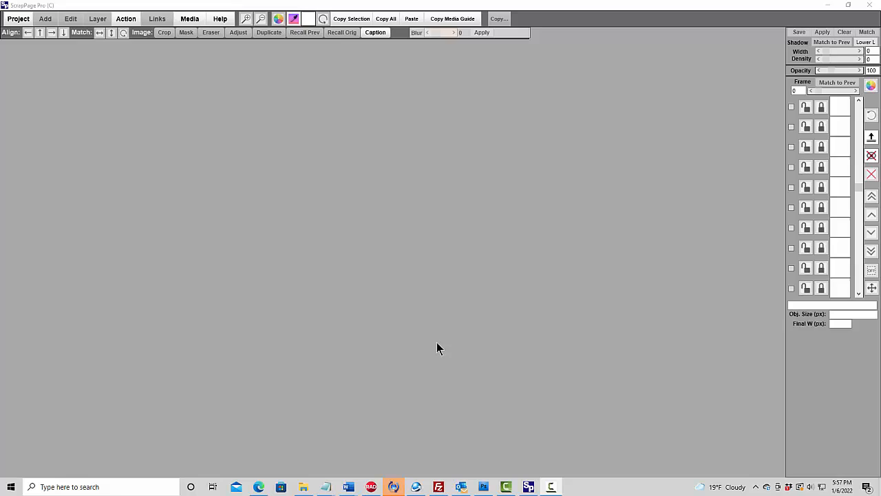
# Step: Load the Popup PhotoHolder example project from the recent pages list
pyautogui.click(18, 19)
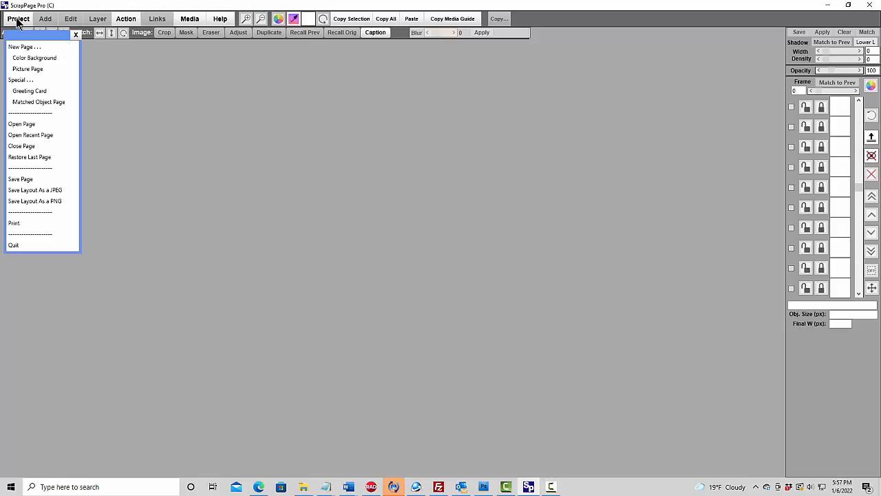
pyautogui.click(30, 135)
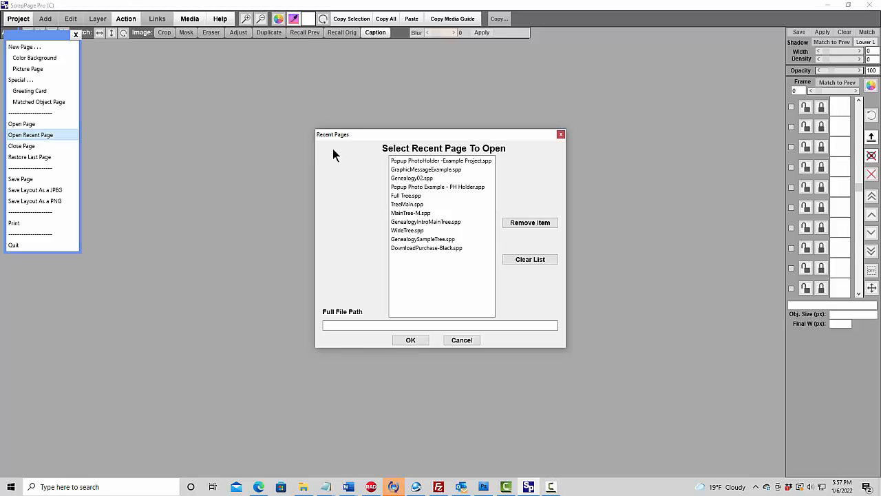
pyautogui.click(410, 339)
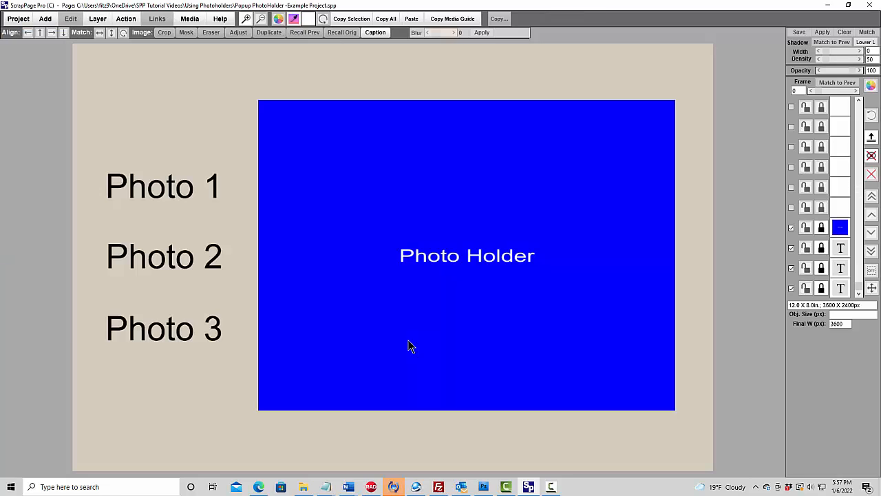
pyautogui.moveTo(152, 176)
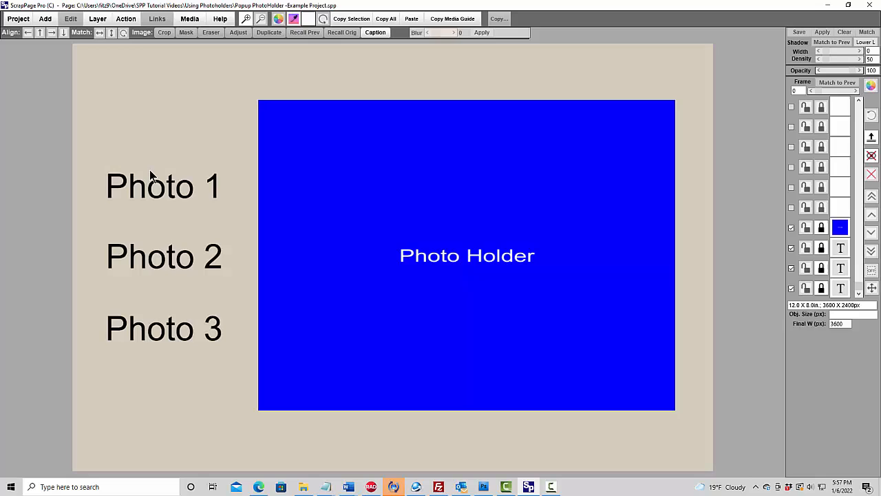
pyautogui.moveTo(163, 198)
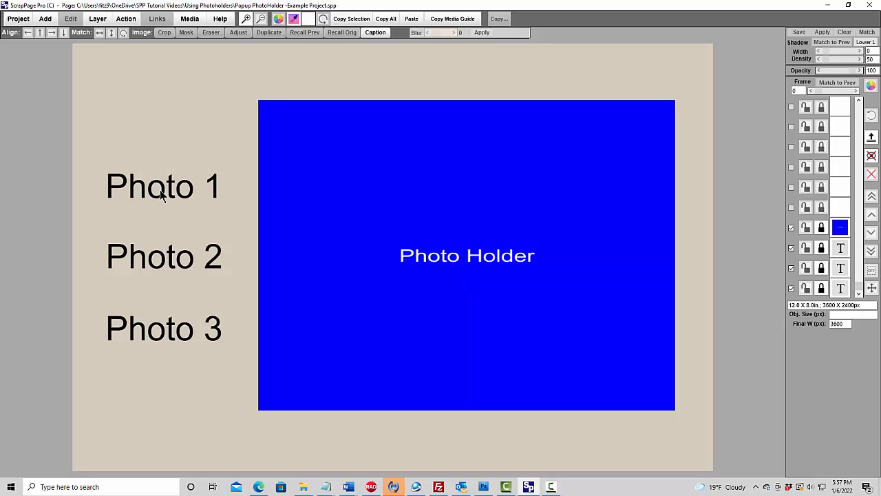
pyautogui.click(157, 20)
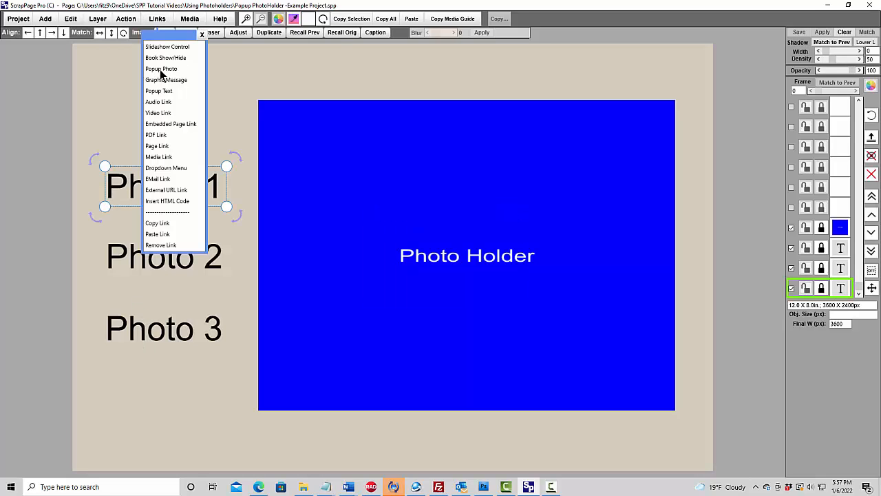
pyautogui.click(161, 69)
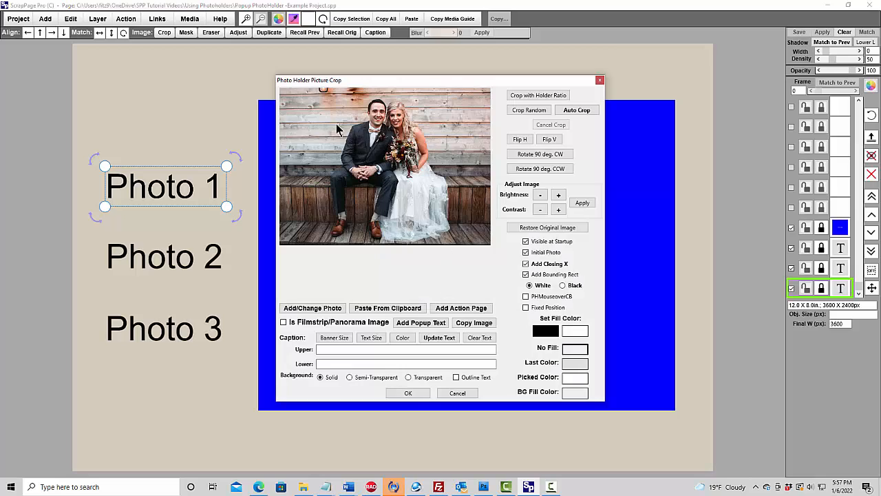
pyautogui.moveTo(347, 177)
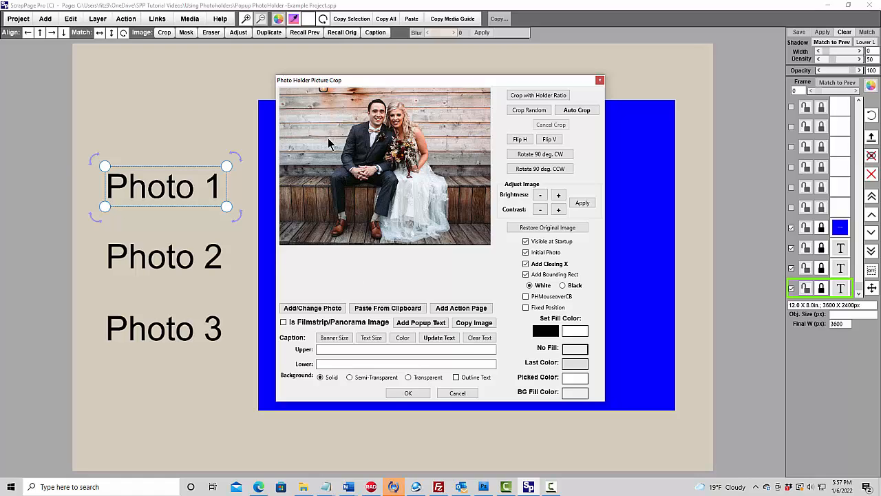
pyautogui.moveTo(406, 269)
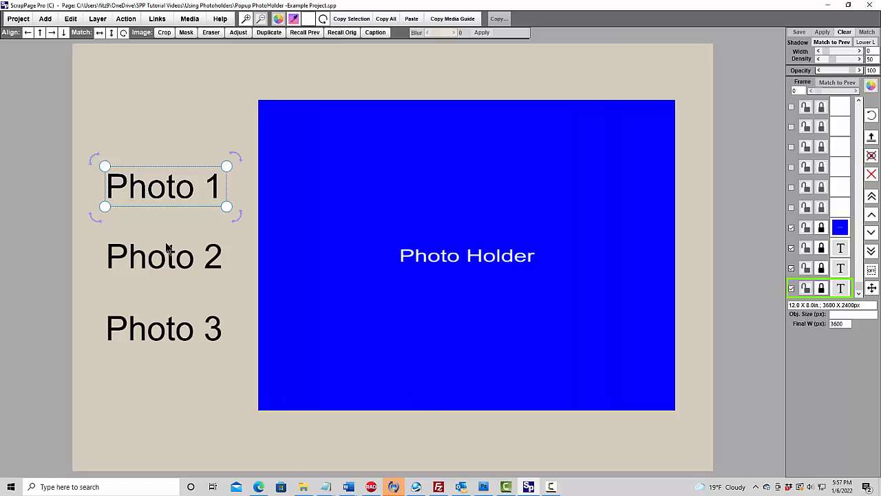
pyautogui.doubleClick(164, 327)
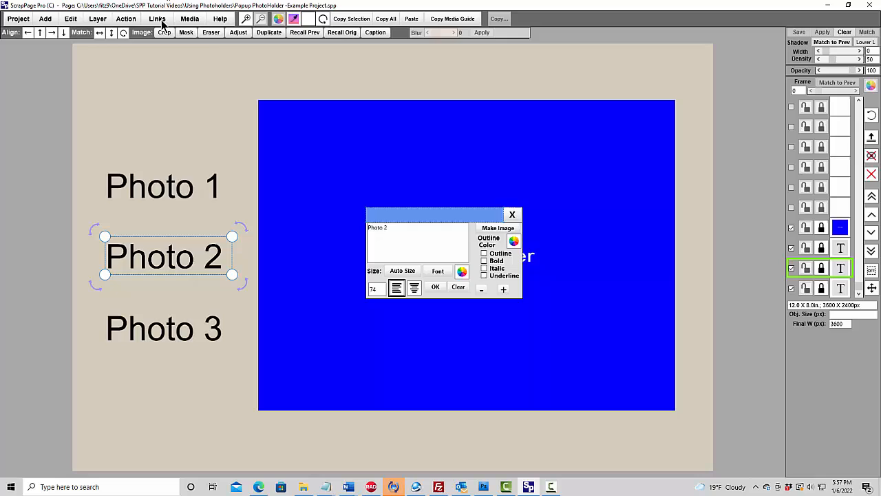
pyautogui.click(435, 287)
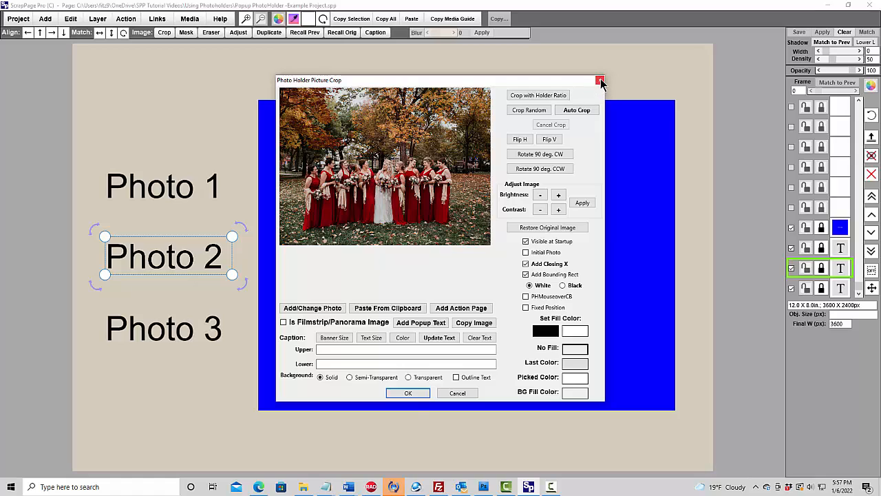
pyautogui.click(601, 80)
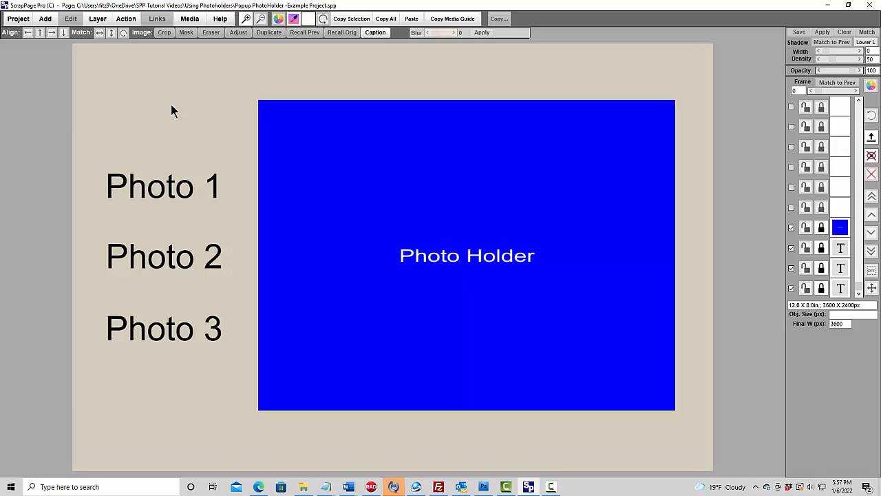
pyautogui.moveTo(52, 72)
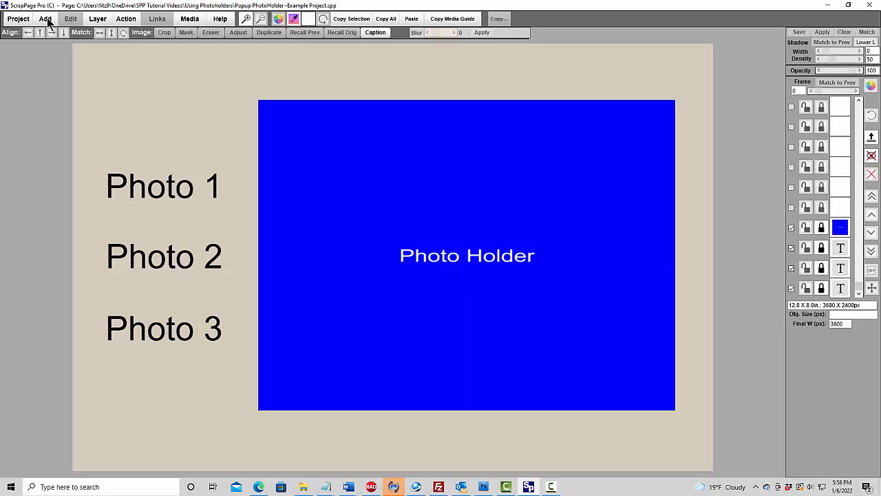
# Step: Add a Popup Photo Holder guide and enlarge it to cover most of the page
pyautogui.click(44, 19)
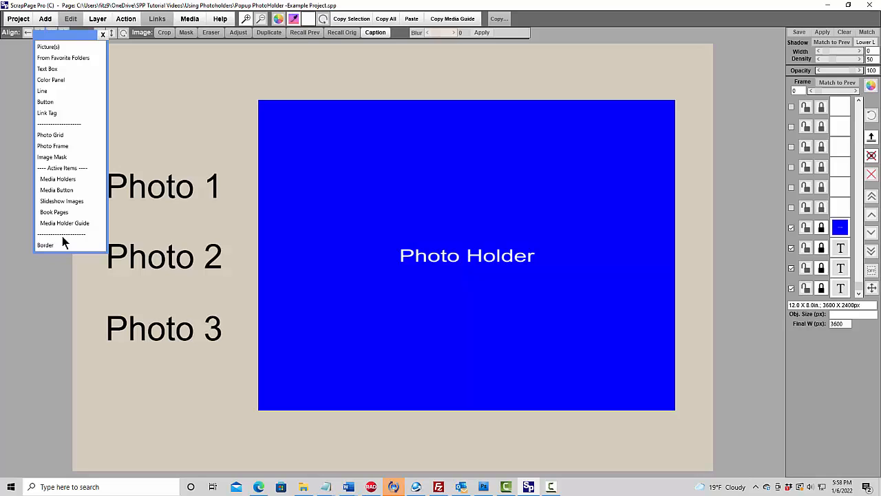
pyautogui.click(63, 223)
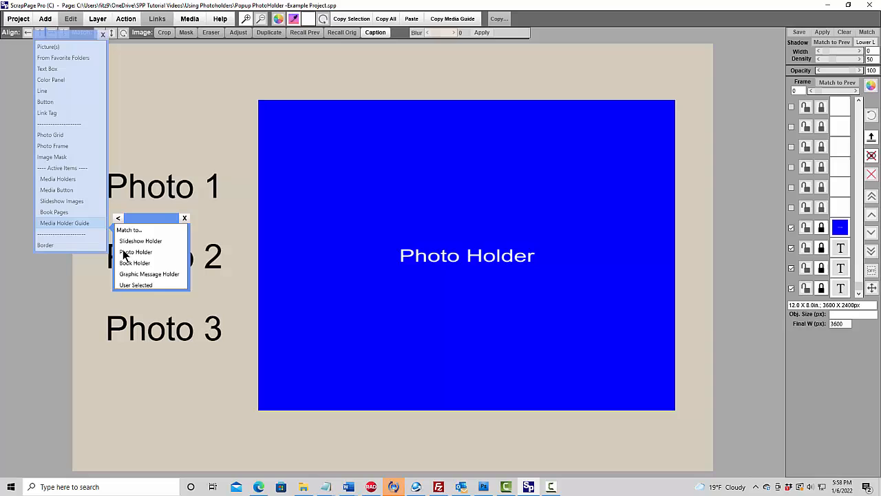
pyautogui.click(134, 250)
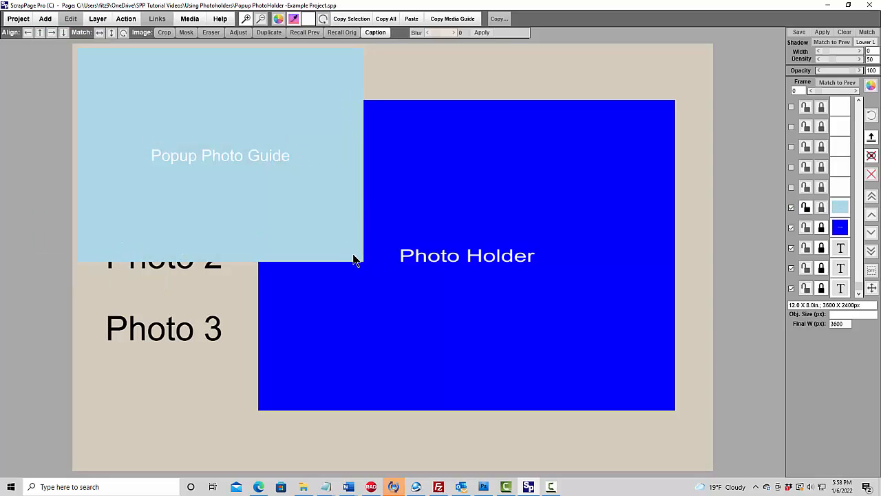
pyautogui.moveTo(190, 103)
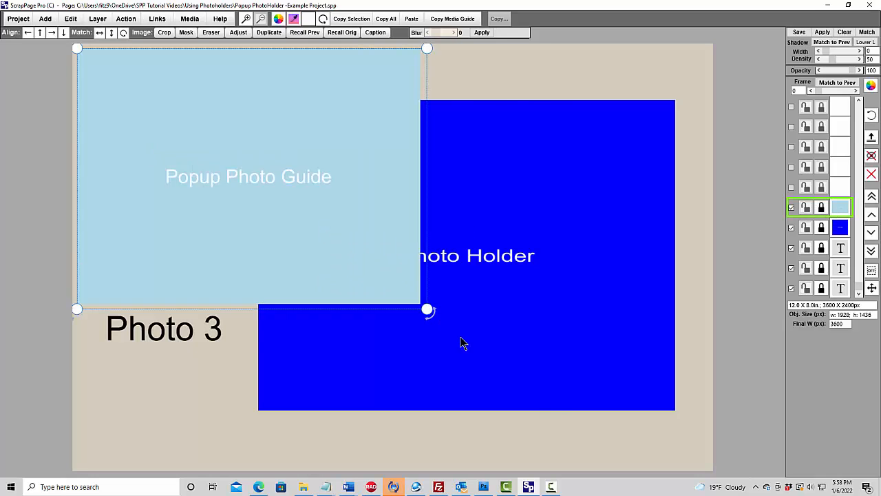
pyautogui.moveTo(426, 308); pyautogui.dragTo(549, 399)
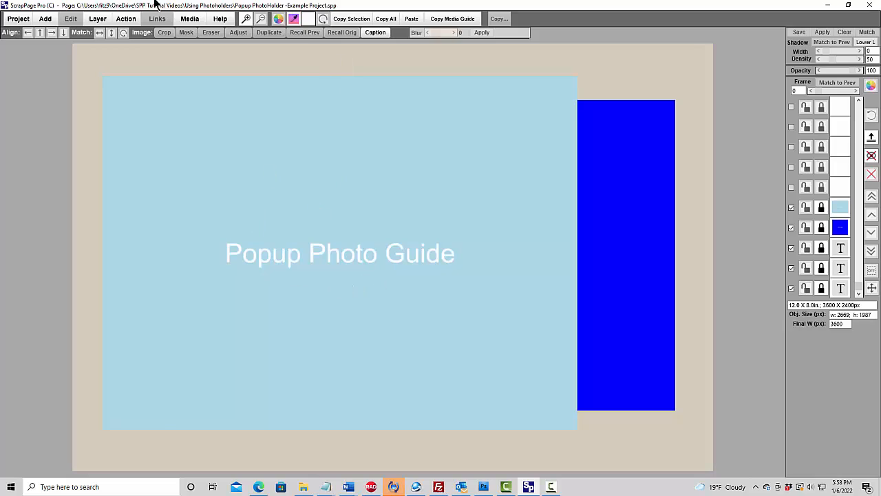
pyautogui.moveTo(248, 318)
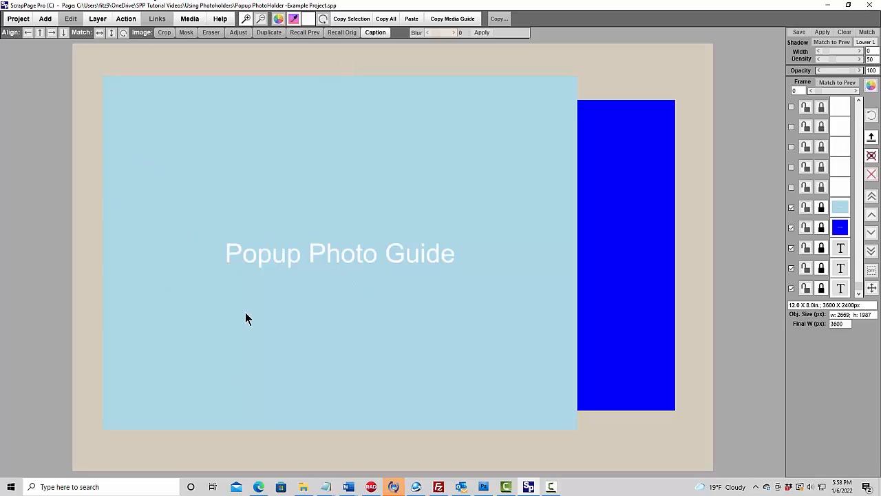
pyautogui.moveTo(250, 325)
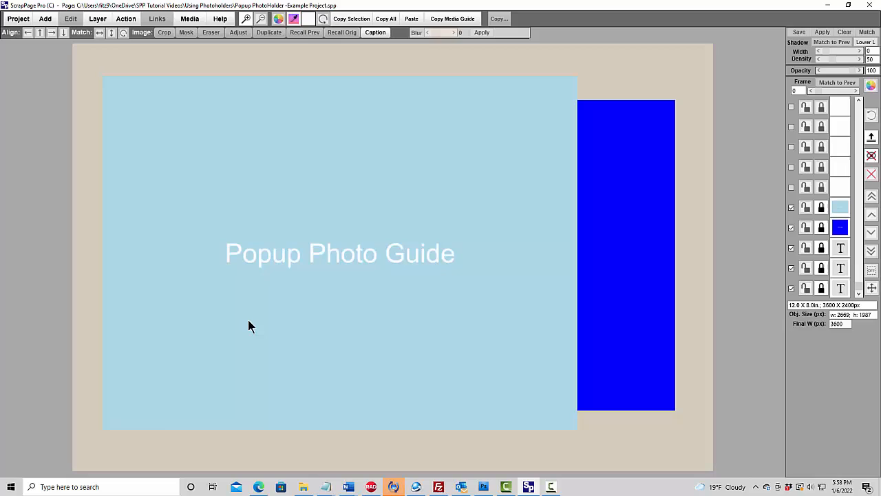
pyautogui.moveTo(62, 21)
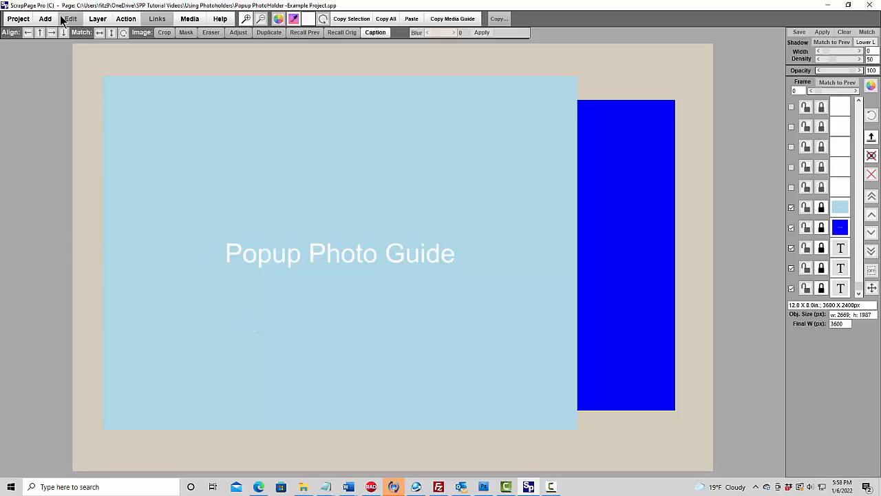
# Step: Place the veil photo from the Wedding favourite folder onto the guide
pyautogui.click(44, 19)
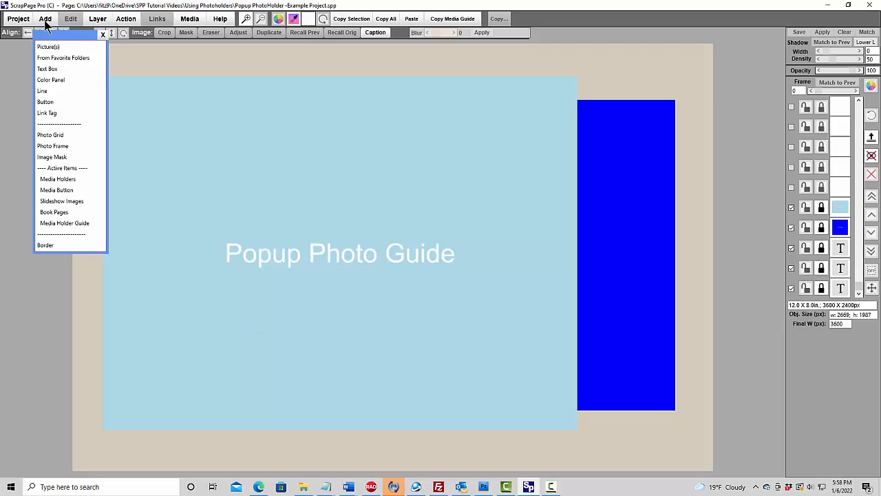
pyautogui.click(63, 57)
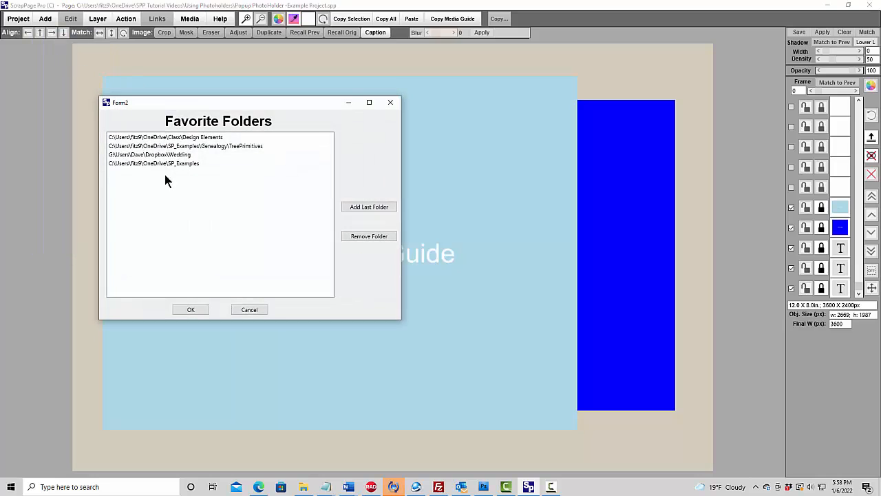
pyautogui.click(149, 154)
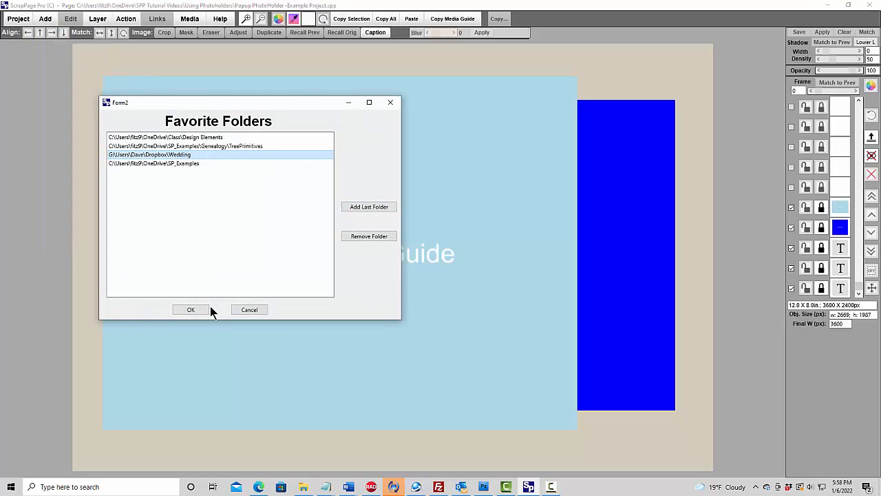
pyautogui.click(190, 308)
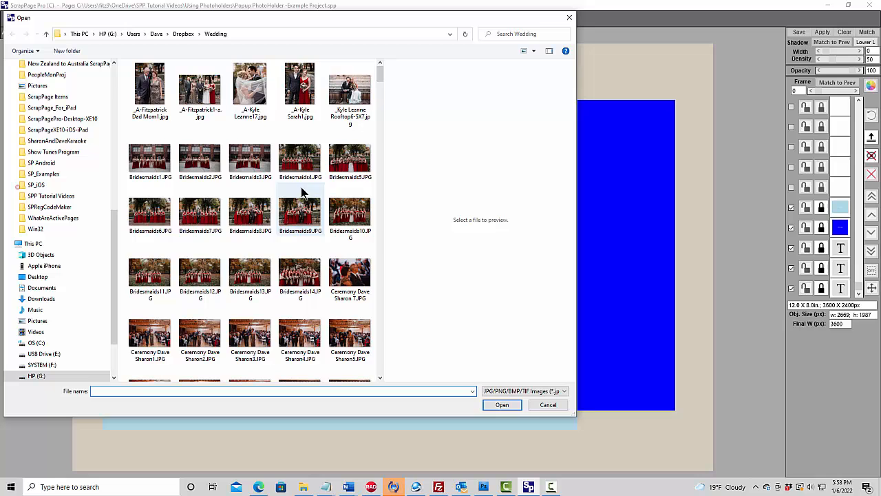
pyautogui.click(251, 86)
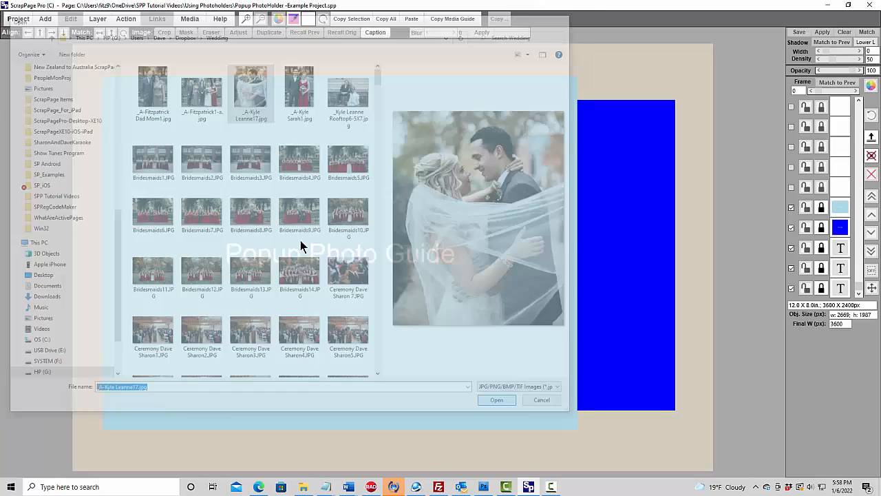
pyautogui.click(496, 400)
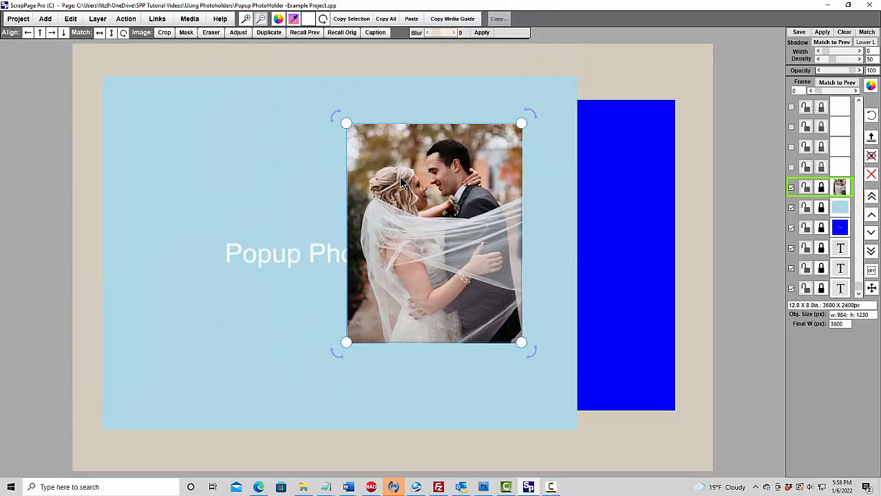
# Step: Enlarge the wedding photo to fill much of the guide
pyautogui.moveTo(521, 342); pyautogui.dragTo(561, 413)
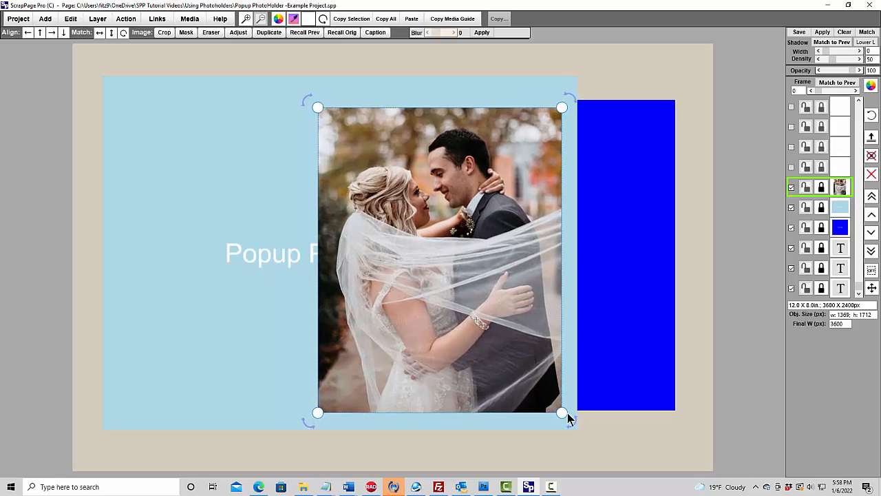
pyautogui.moveTo(562, 413); pyautogui.dragTo(558, 413)
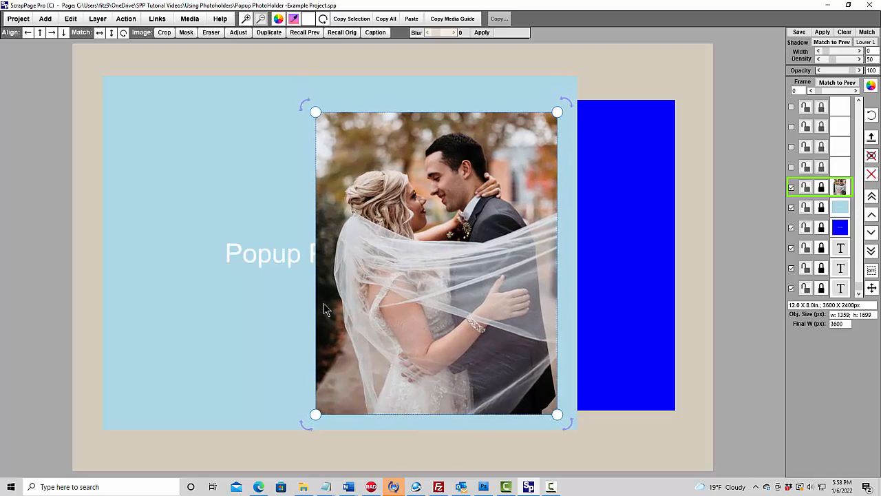
# Step: Add a text item reading Kyle, and, Leanne on three lines
pyautogui.click(44, 19)
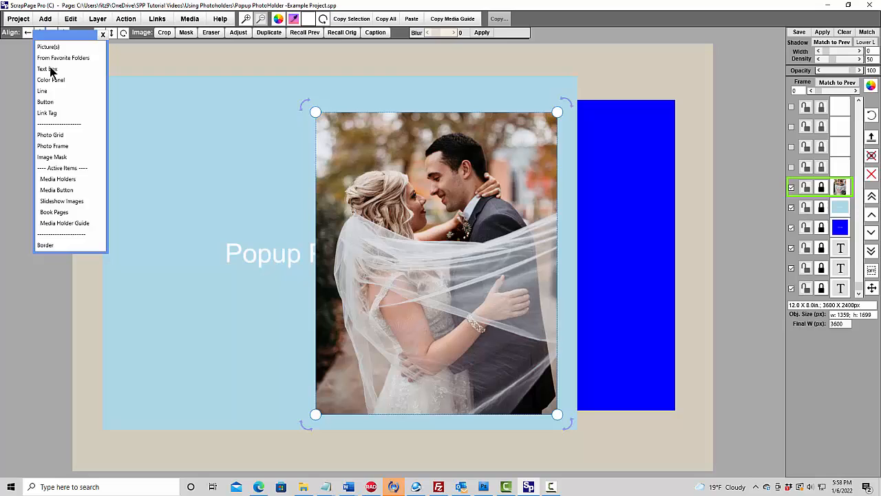
pyautogui.click(46, 69)
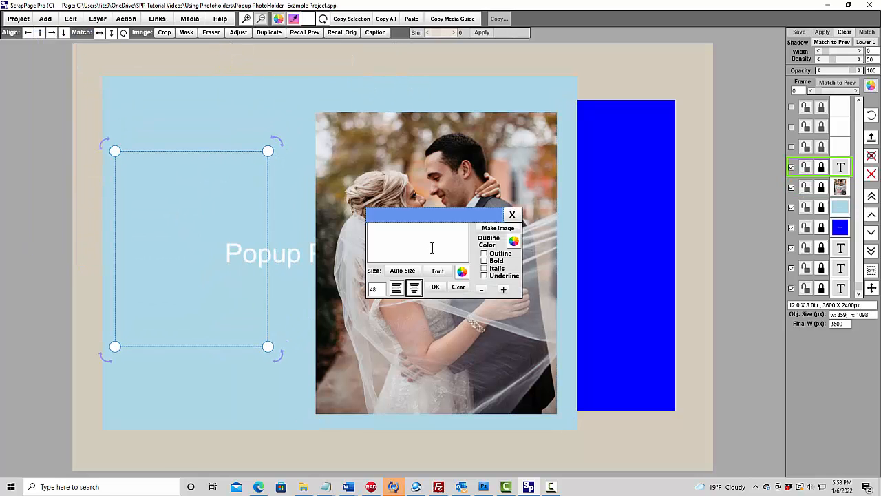
pyautogui.write('Kyle')
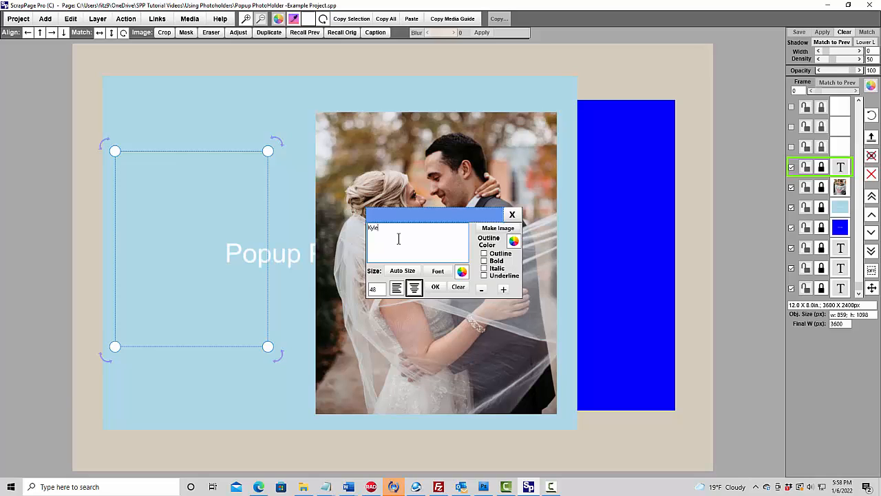
pyautogui.write('and')
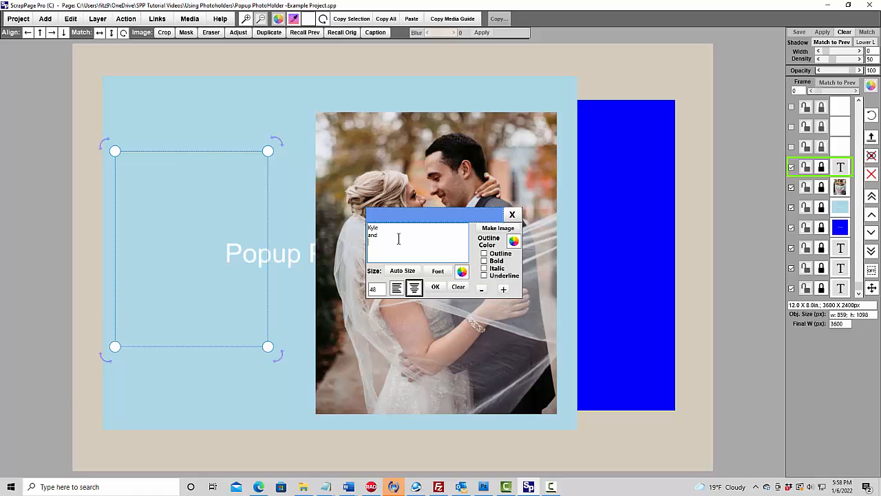
pyautogui.write('Leanne')
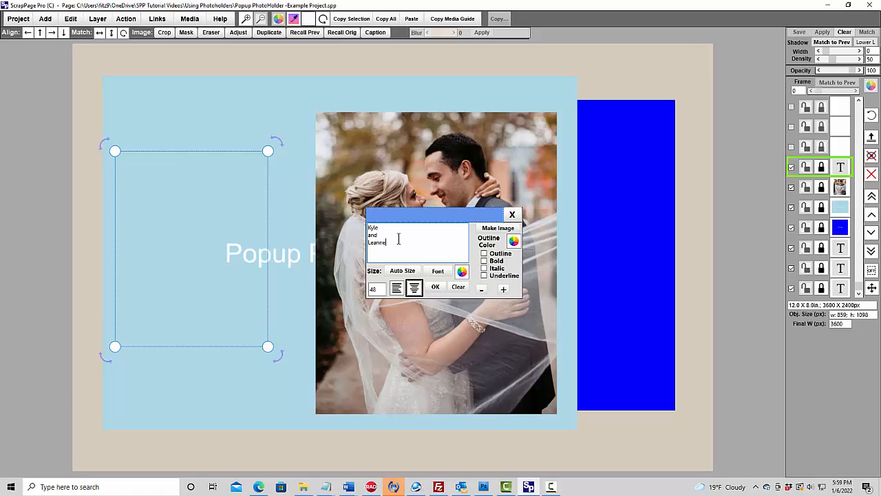
pyautogui.moveTo(411, 242)
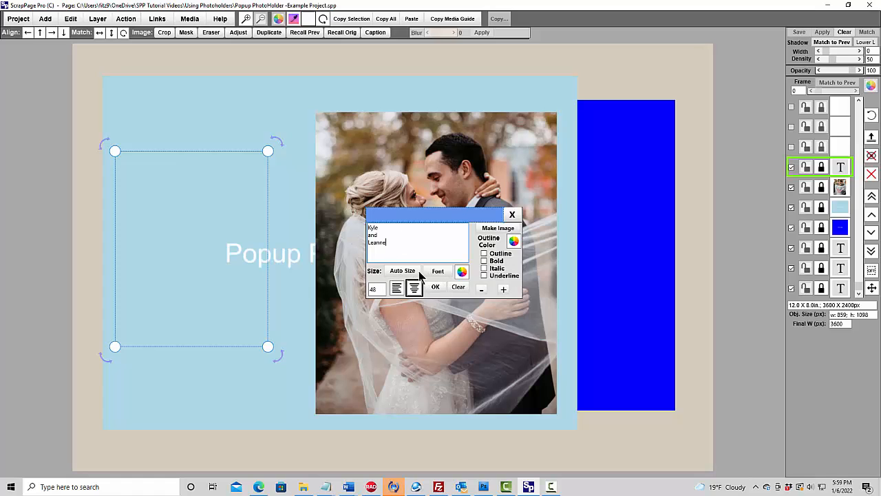
# Step: Set the names in Edwardian Script ITC and auto-size them to fill the frame
pyautogui.click(437, 269)
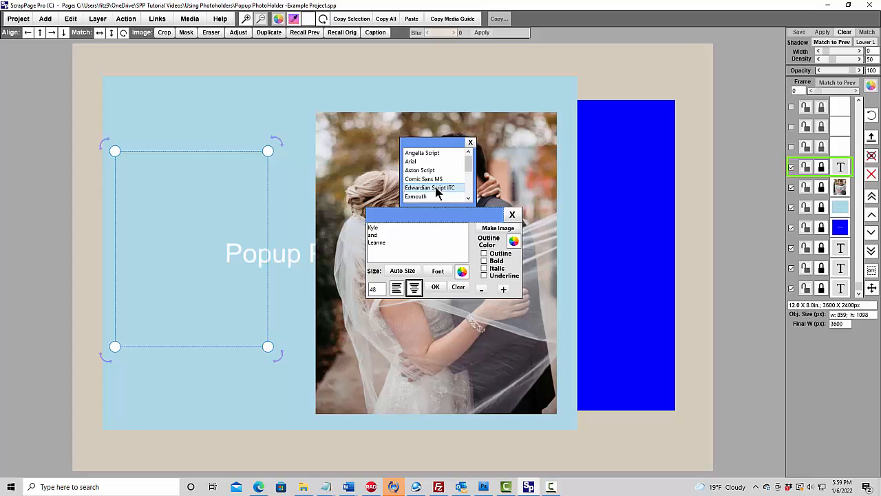
pyautogui.click(430, 188)
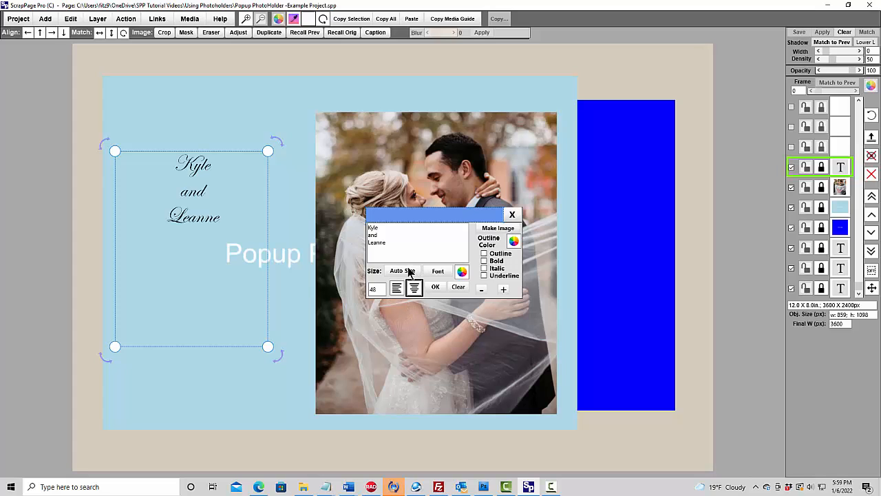
pyautogui.click(402, 270)
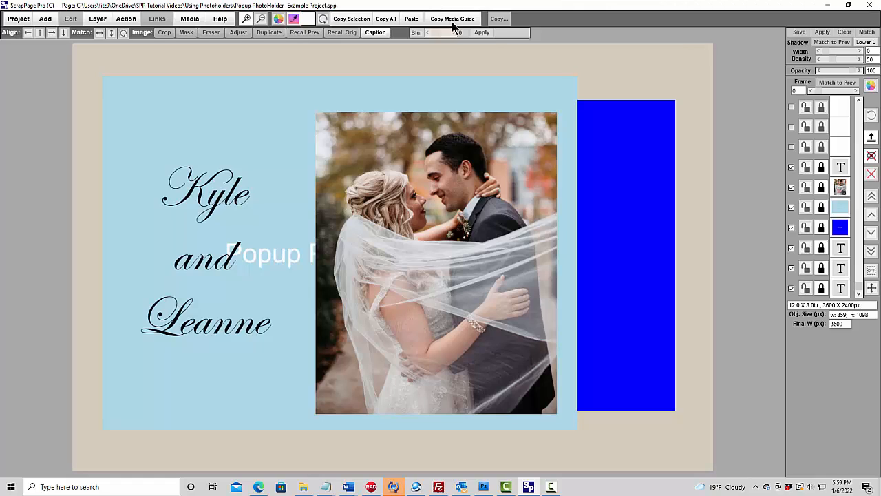
# Step: Copy the media guide design to the clipboard and dismiss the confirmation notice
pyautogui.click(452, 20)
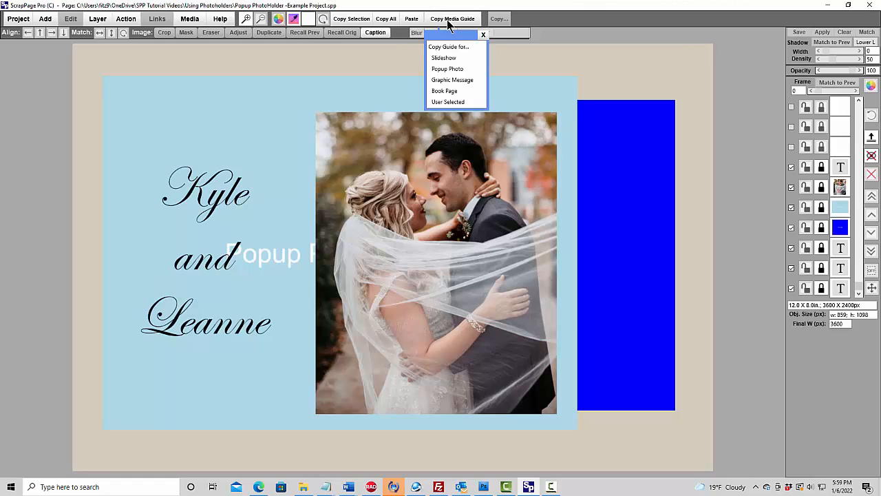
pyautogui.moveTo(447, 69)
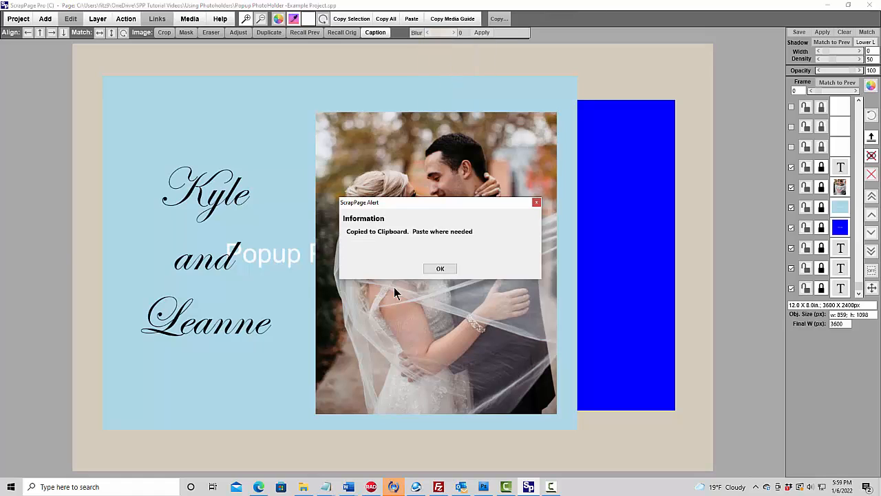
pyautogui.moveTo(540, 255)
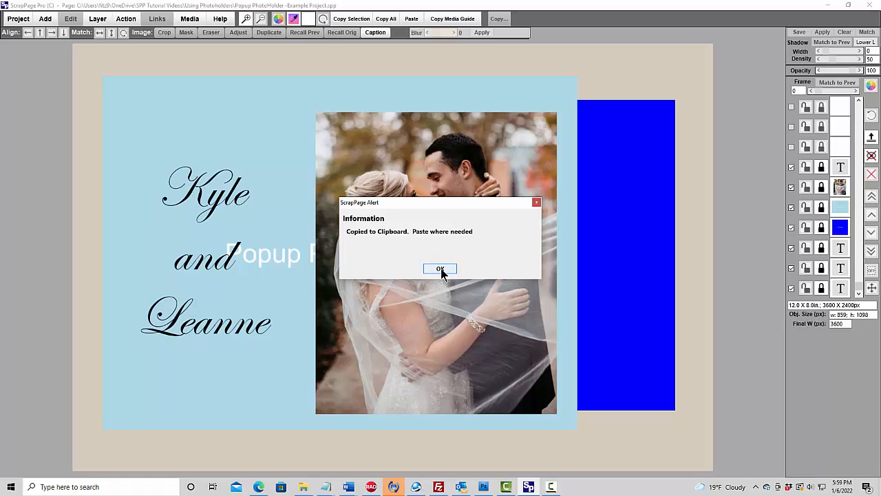
pyautogui.click(441, 269)
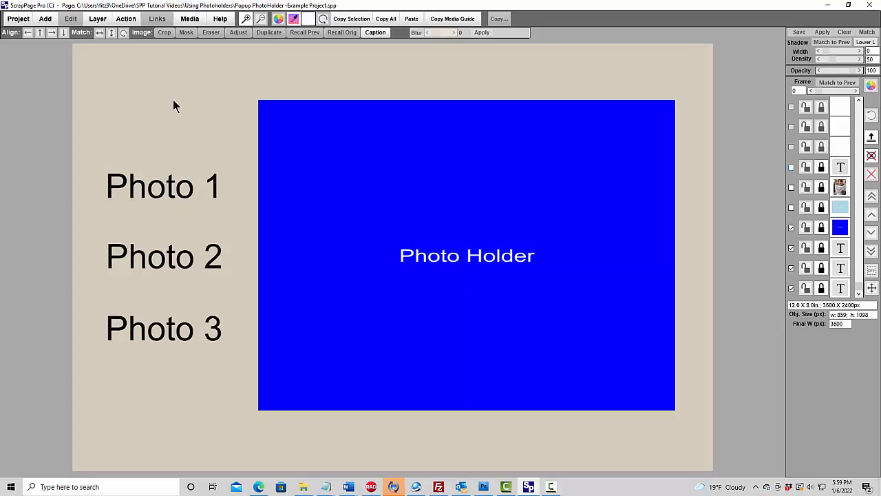
pyautogui.moveTo(228, 110)
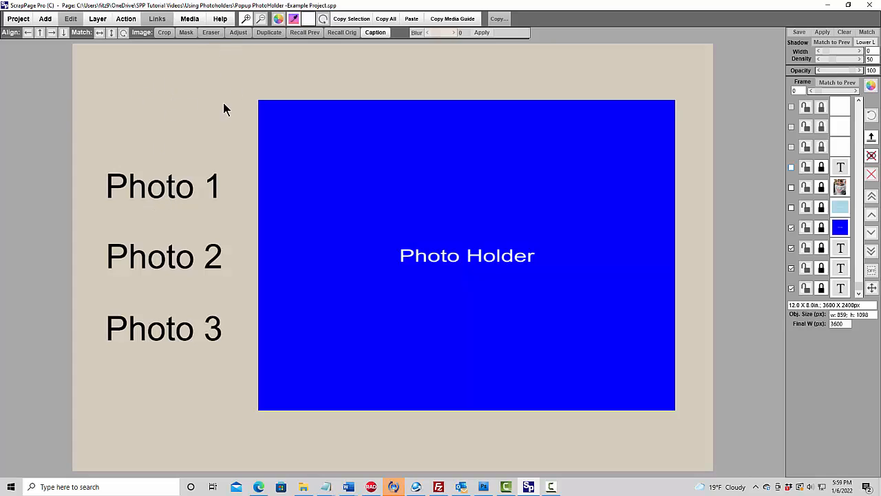
pyautogui.moveTo(127, 20)
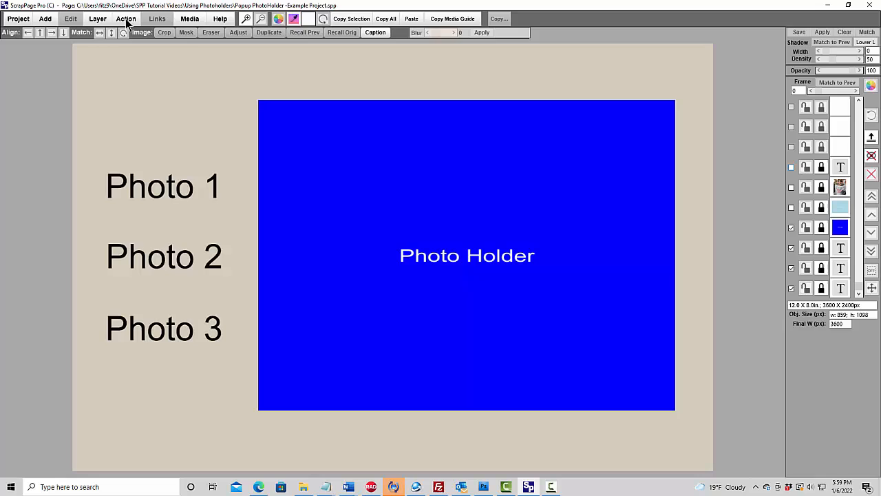
# Step: Launch the Filmstrip Image Maker from Action > Make Pano Image on the Photo Holder page
pyautogui.click(127, 19)
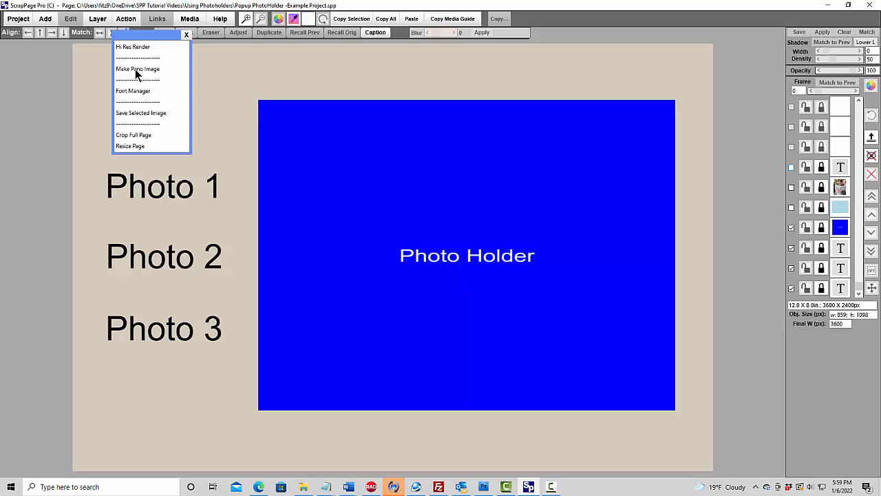
pyautogui.moveTo(138, 68)
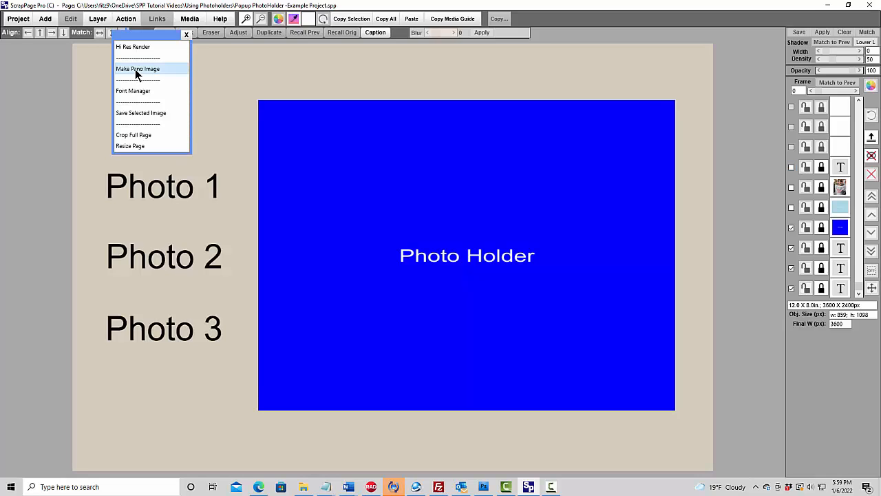
pyautogui.click(137, 69)
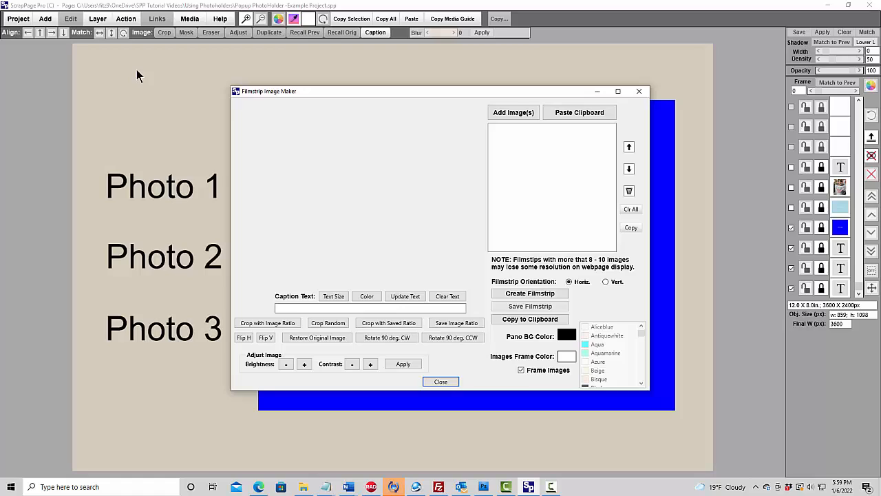
pyautogui.click(441, 381)
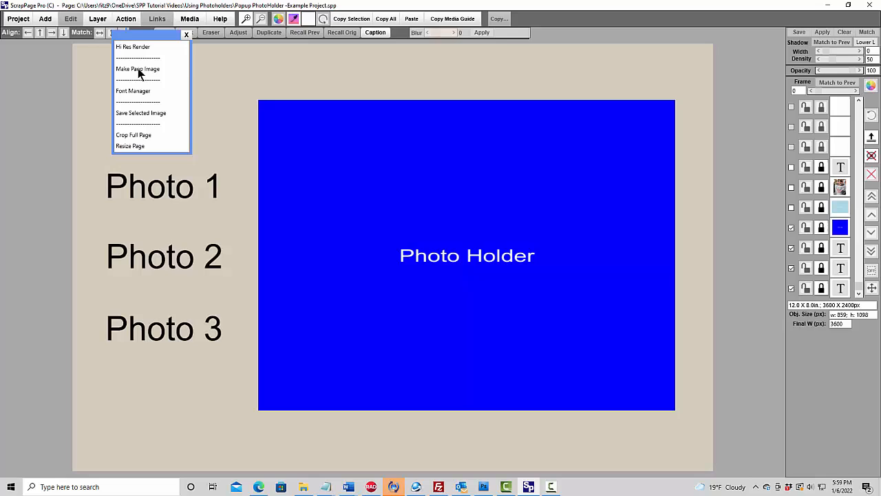
pyautogui.click(138, 69)
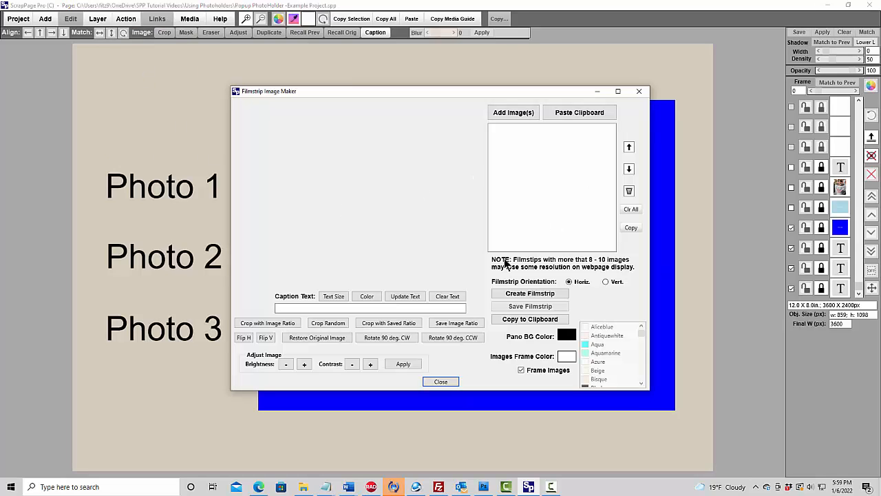
pyautogui.moveTo(580, 113)
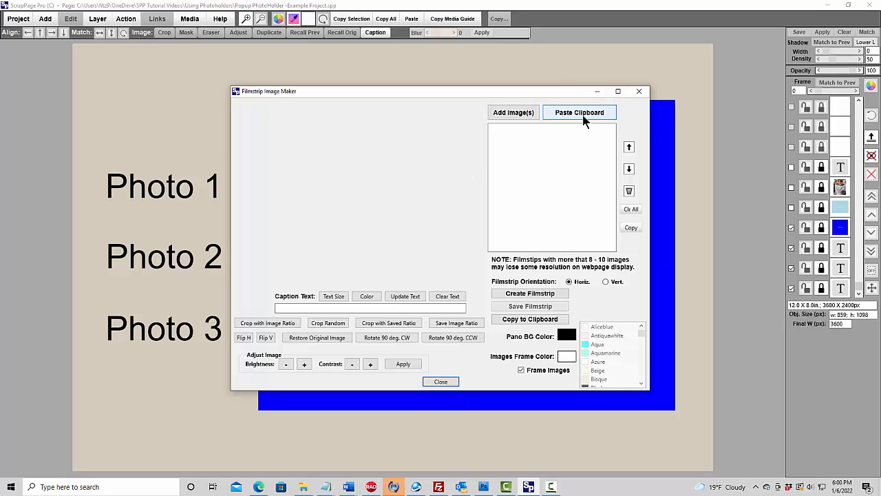
# Step: Paste the Kyle and Leanne design into the filmstrip and start adding wedding photos
pyautogui.click(579, 113)
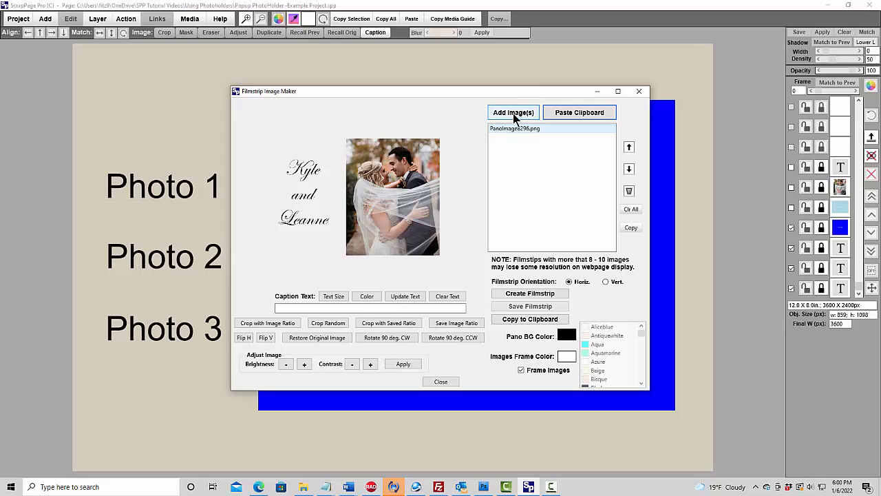
pyautogui.click(512, 113)
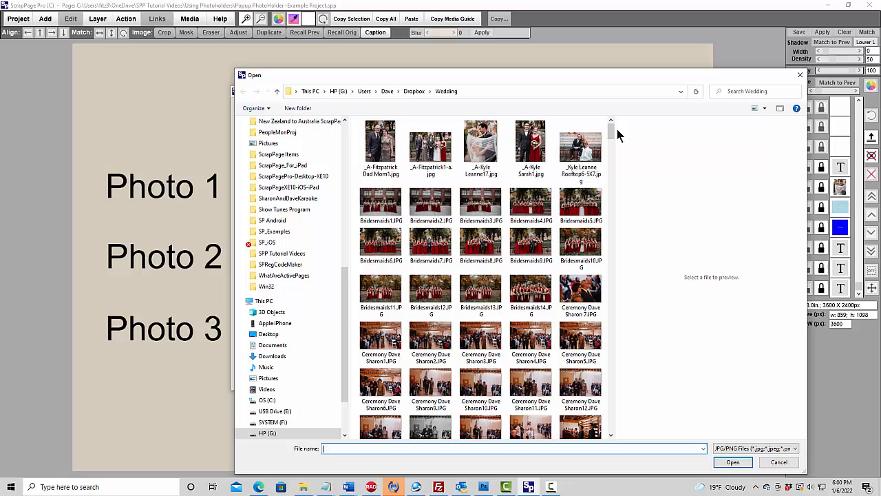
# Step: Add Shutterfly Template 02, Wedding Party2 and Reception Mom Dance4 to the filmstrip list
pyautogui.scroll(-3)
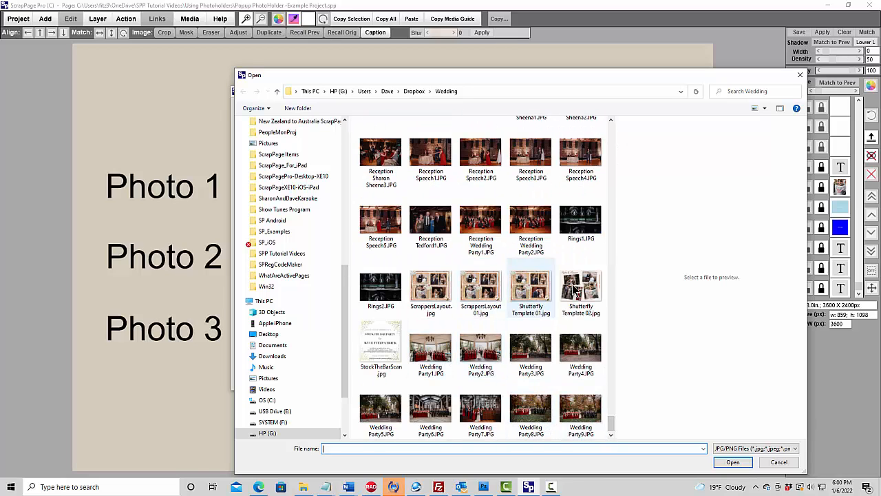
pyautogui.moveTo(579, 289)
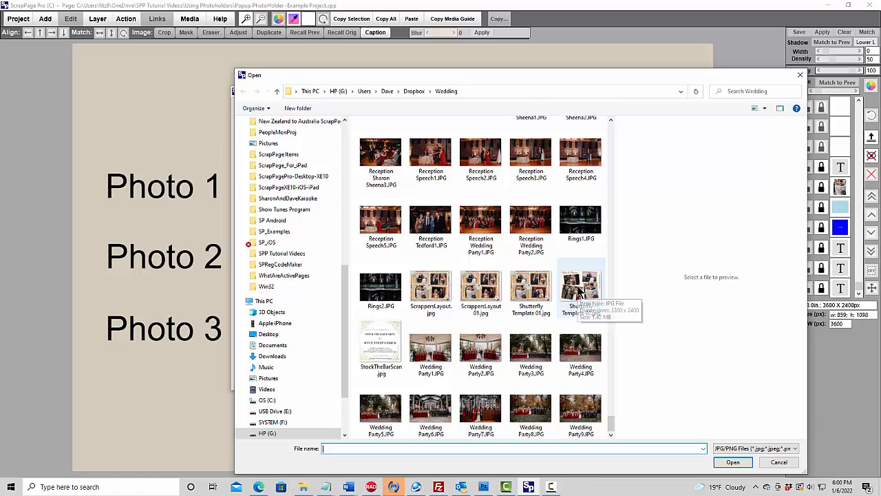
pyautogui.click(581, 282)
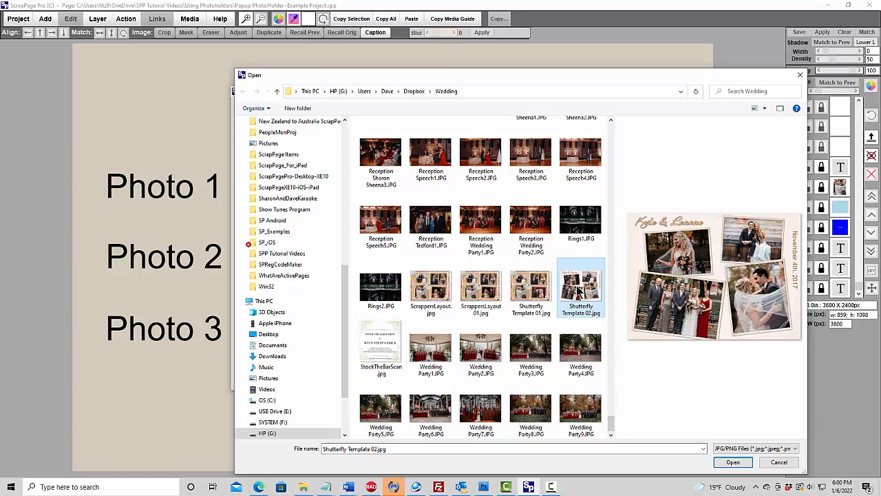
pyautogui.click(480, 347)
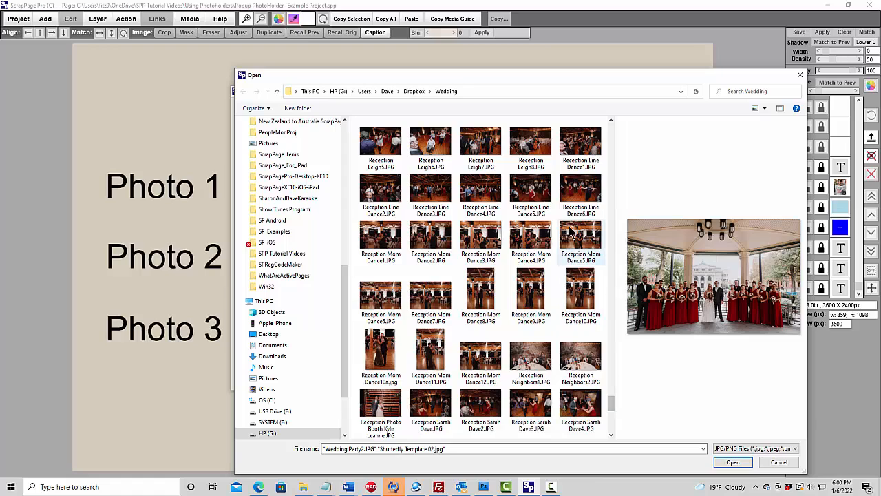
pyautogui.click(530, 234)
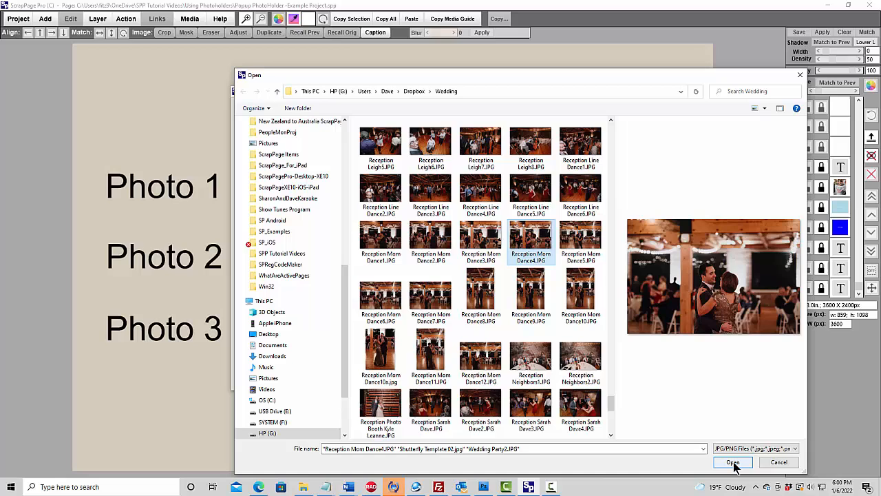
pyautogui.click(733, 462)
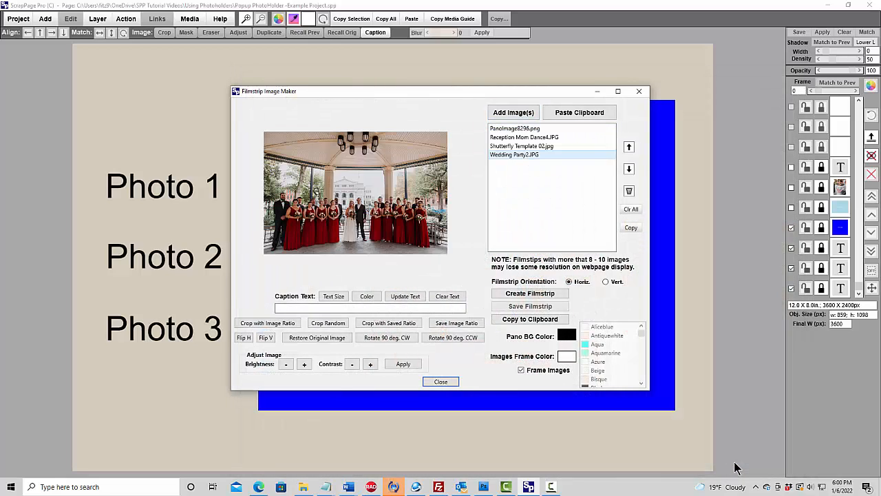
pyautogui.moveTo(516, 131)
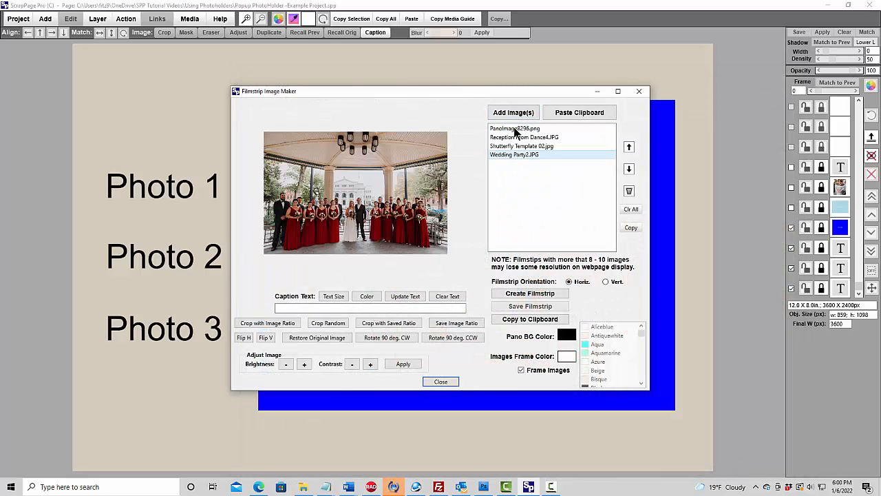
# Step: Create a vertical filmstrip from the listed images, review its preview and close it
pyautogui.click(530, 292)
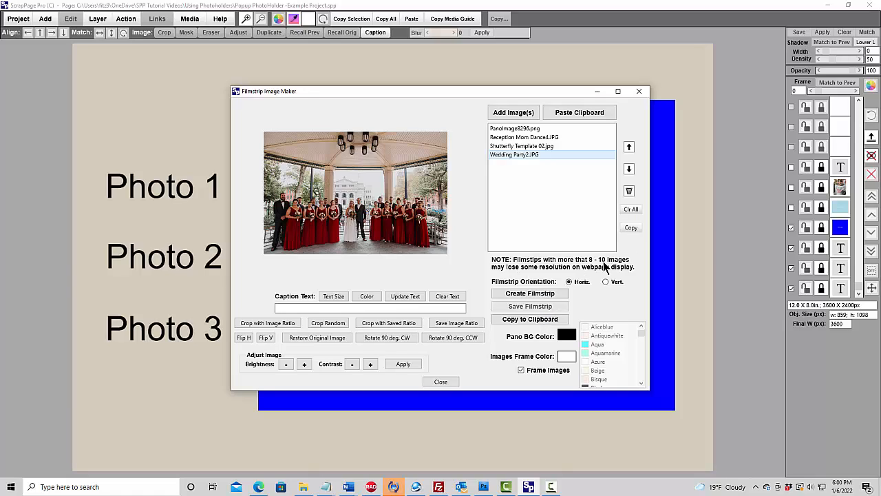
pyautogui.moveTo(620, 274)
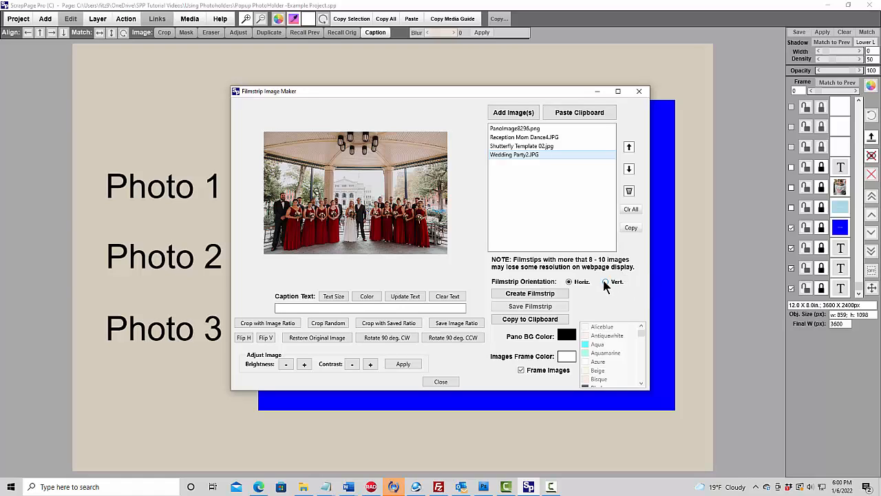
pyautogui.click(605, 281)
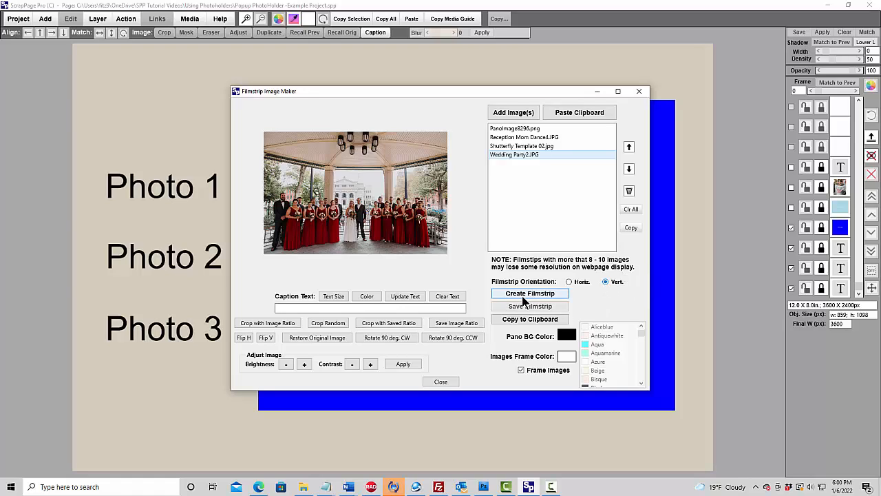
pyautogui.click(530, 292)
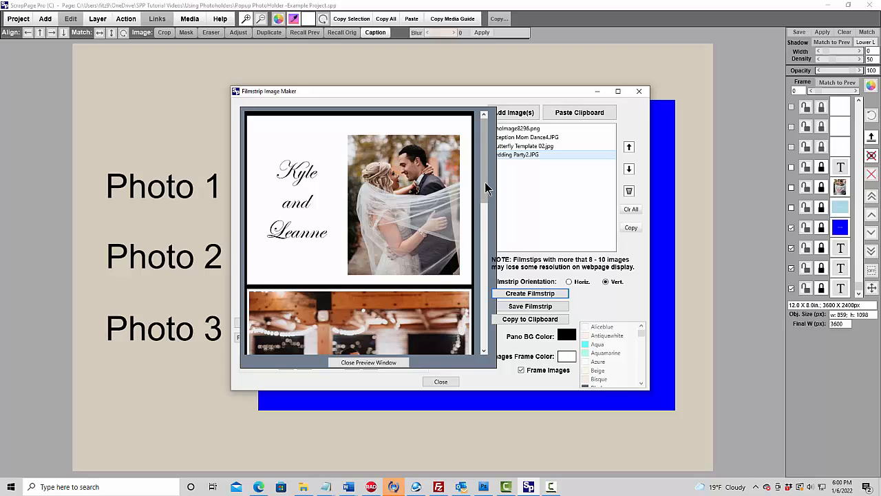
pyautogui.click(531, 293)
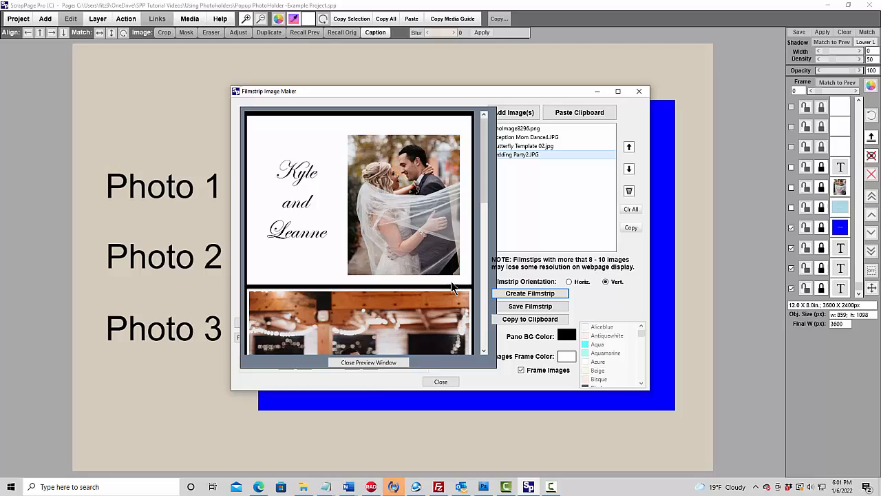
pyautogui.click(369, 362)
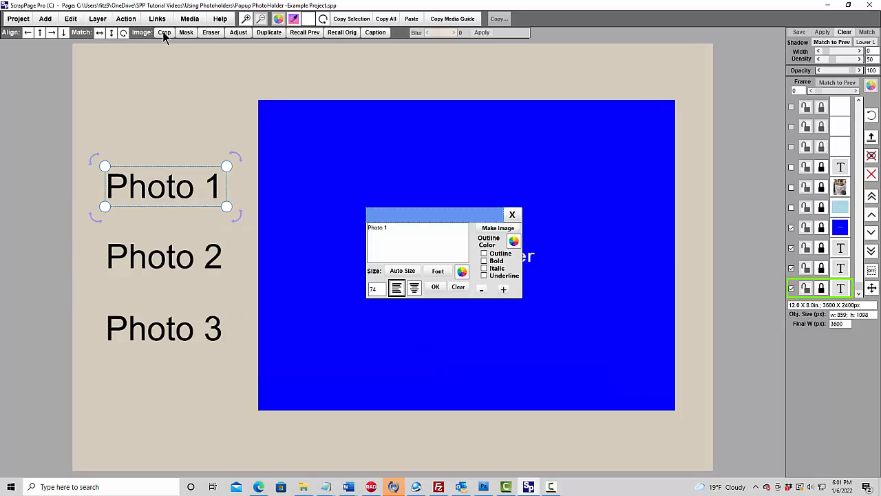
# Step: Make Photo 1's popup image the pasted filmstrip, flagged as a filmstrip/panorama image
pyautogui.click(157, 20)
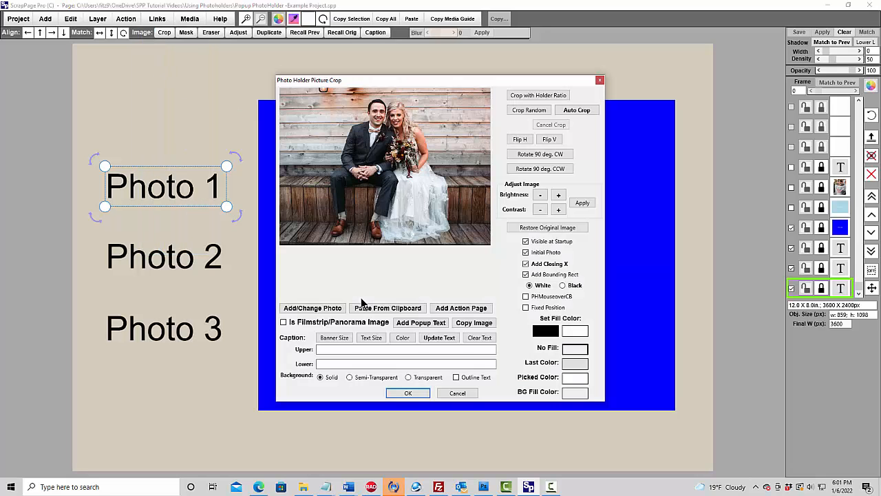
pyautogui.click(388, 308)
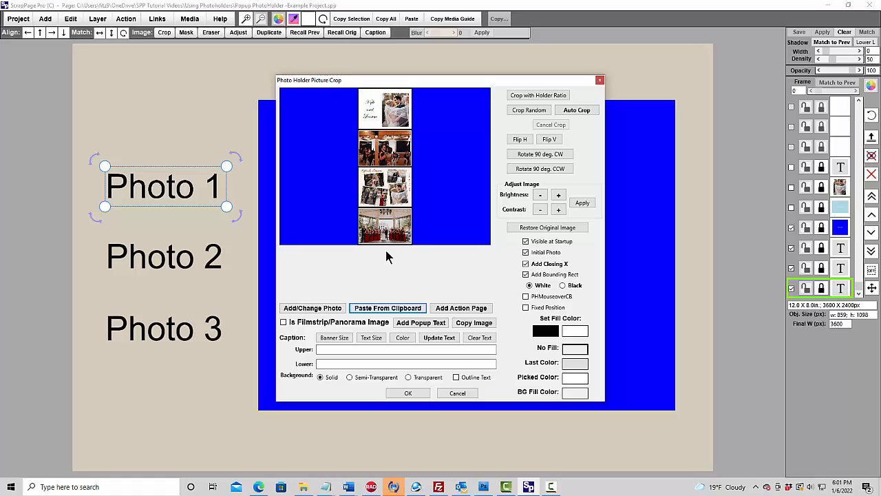
pyautogui.moveTo(432, 187)
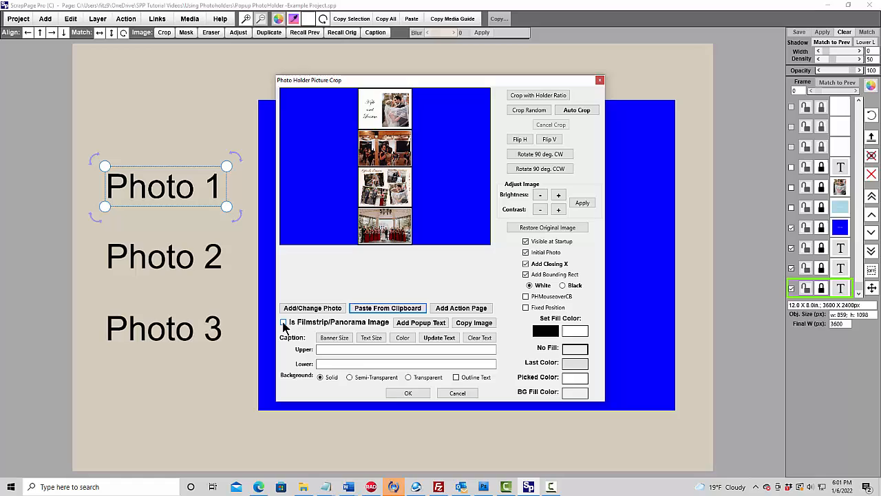
pyautogui.click(282, 322)
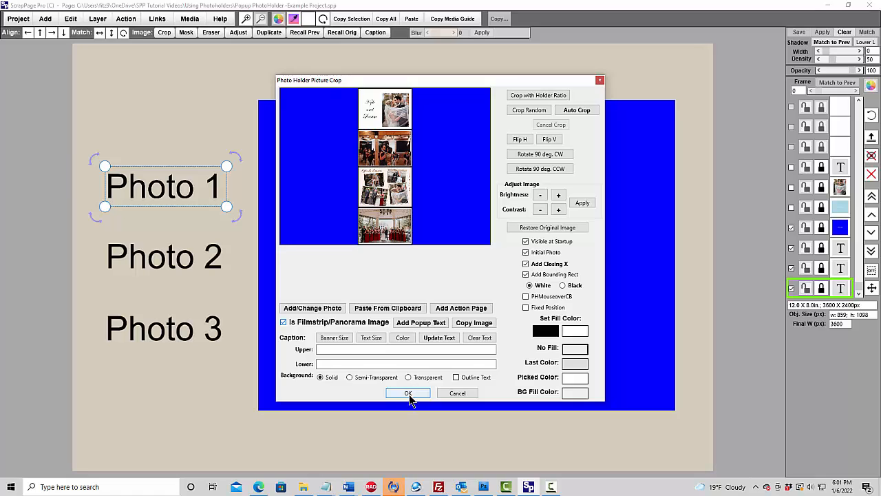
pyautogui.click(408, 392)
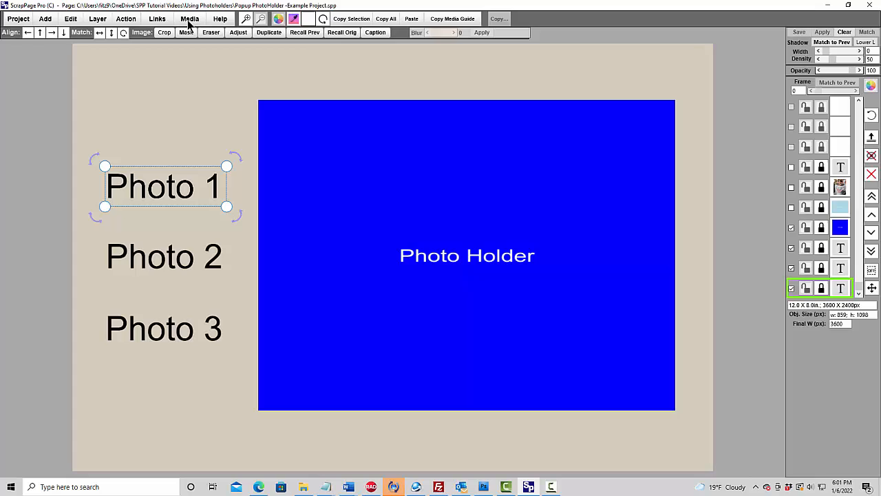
pyautogui.click(126, 19)
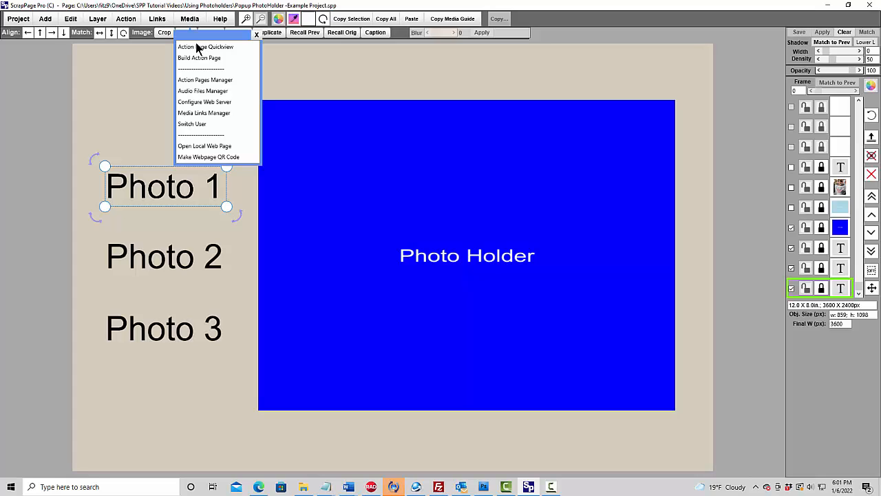
pyautogui.moveTo(215, 50)
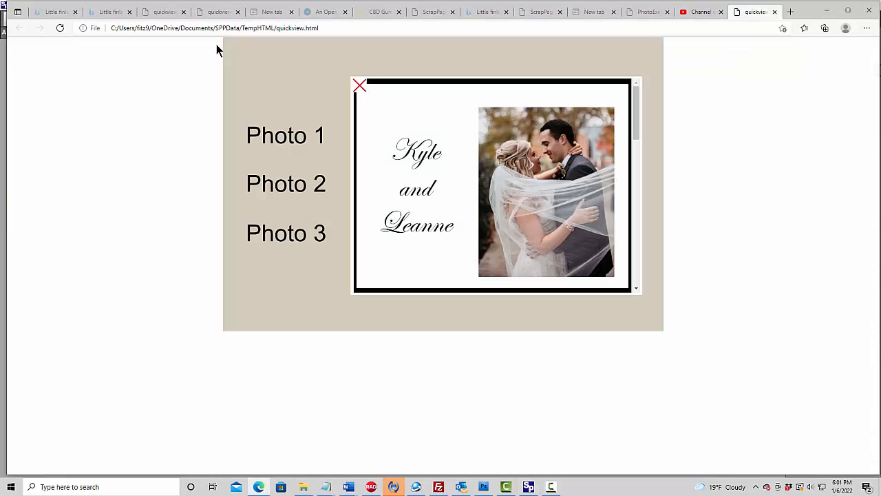
# Step: Select Photo 1 in the quickview page to pop up the wedding filmstrip
pyautogui.scroll(-3)
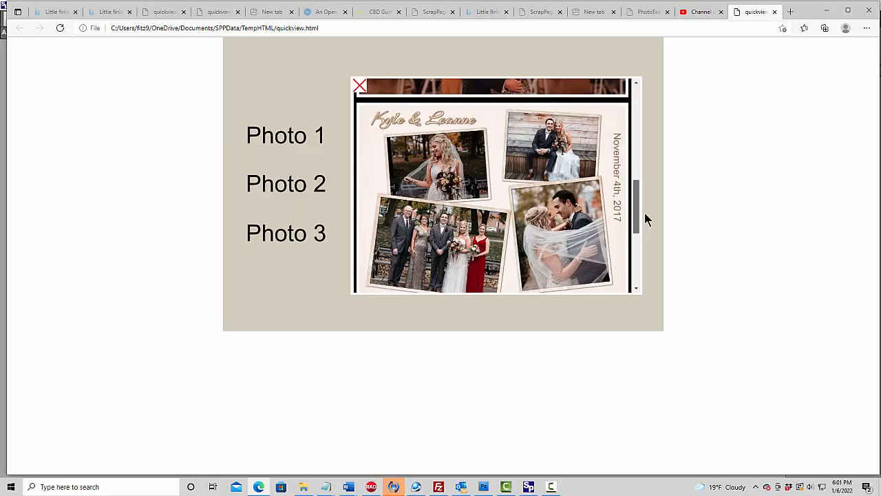
pyautogui.scroll(3)
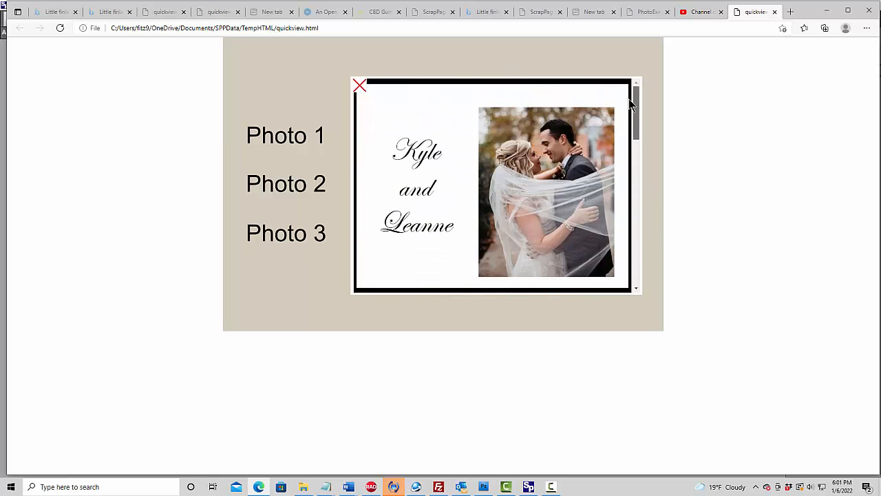
pyautogui.click(285, 233)
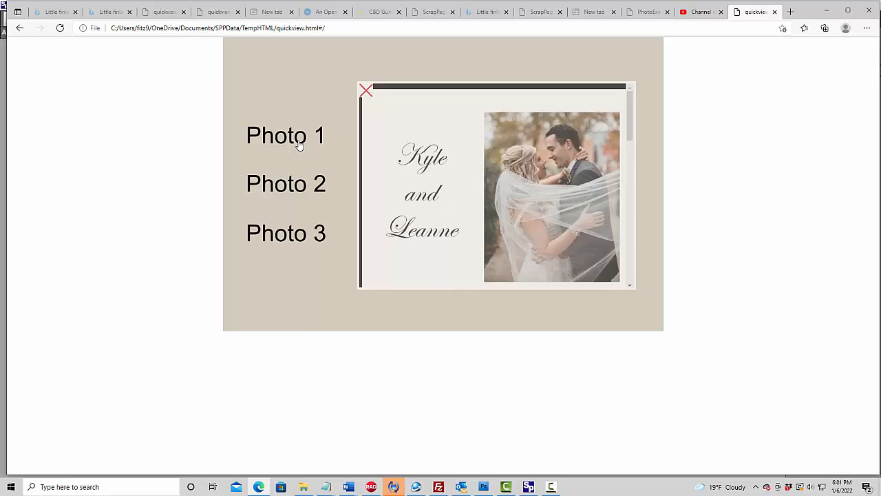
pyautogui.scroll(-3)
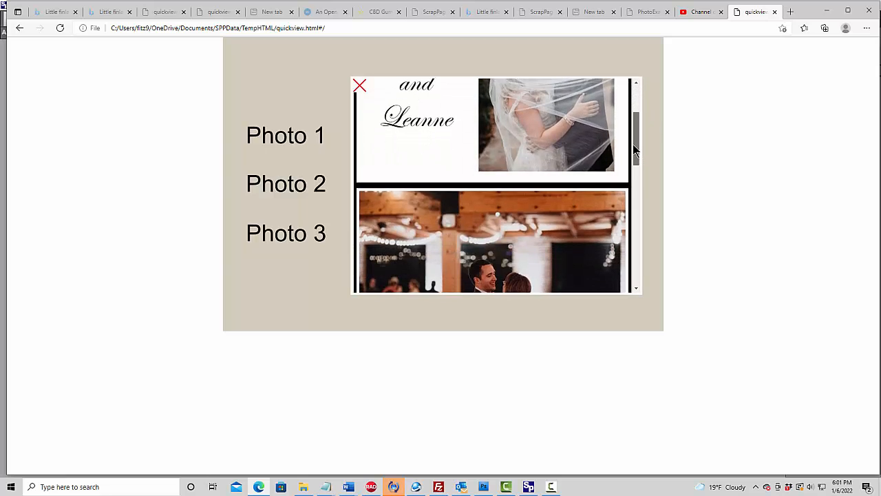
pyautogui.scroll(-3)
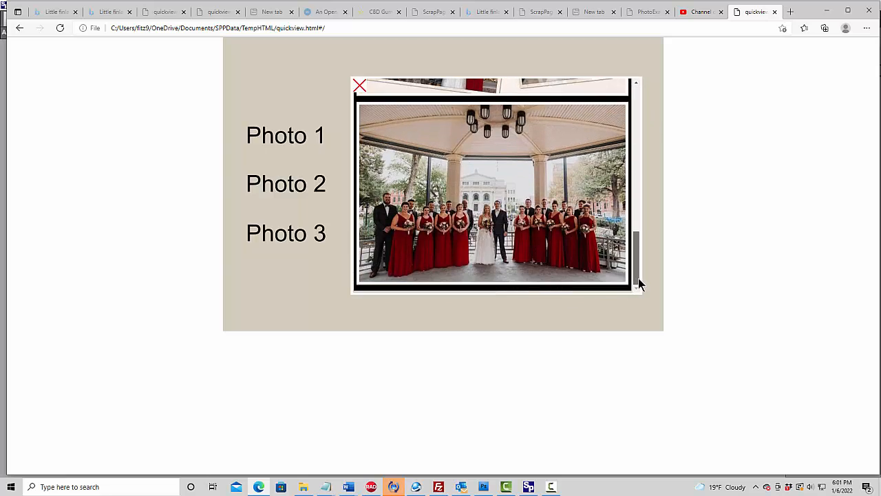
pyautogui.scroll(3)
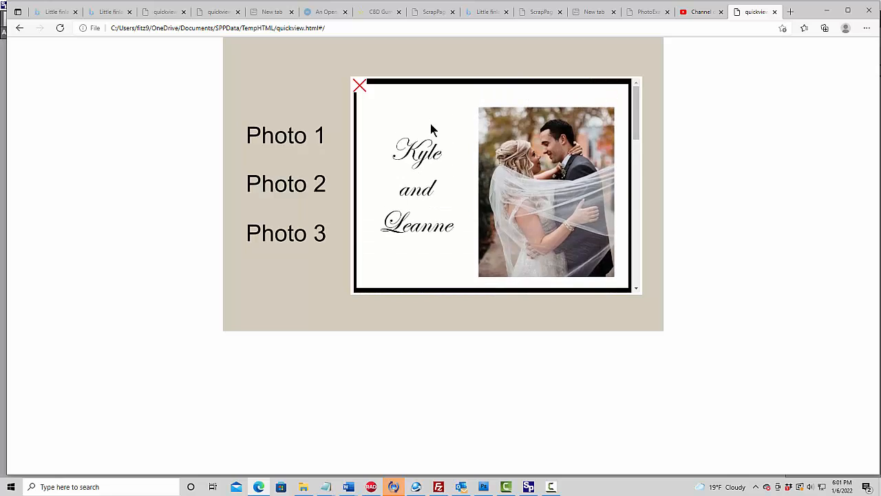
pyautogui.moveTo(480, 96)
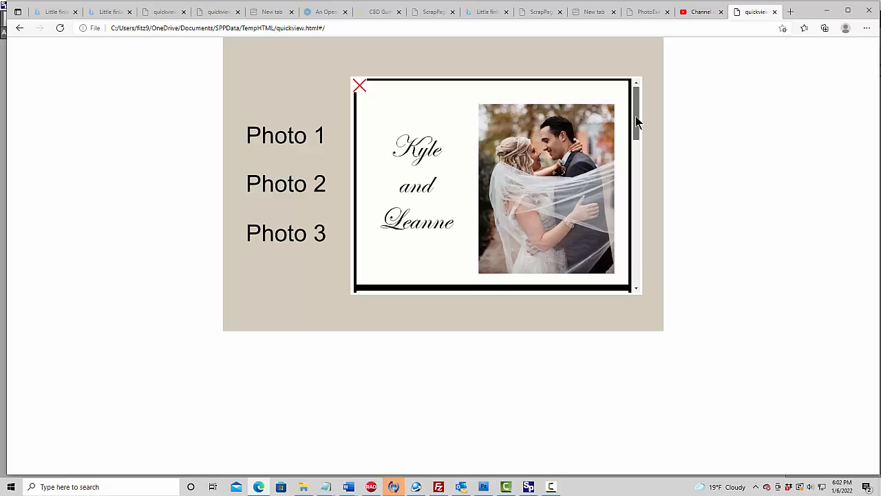
# Step: Scroll the popup filmstrip from the couple portrait down to the group photo
pyautogui.scroll(-3)
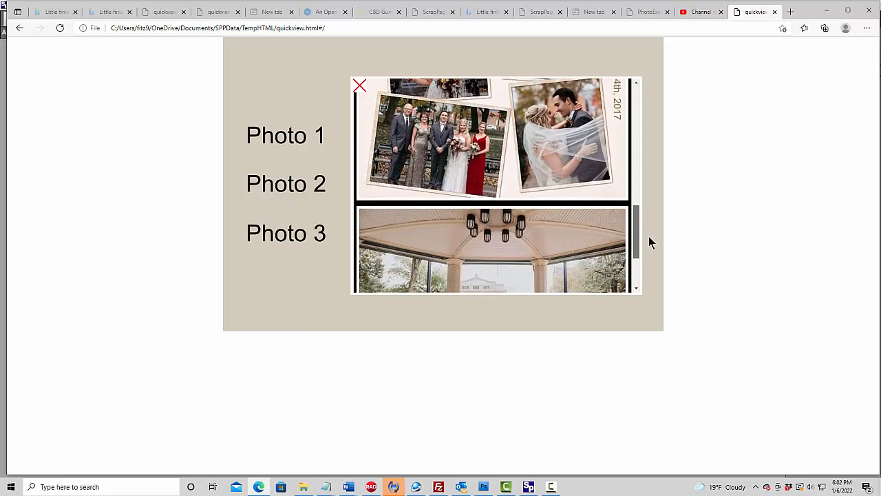
pyautogui.scroll(-3)
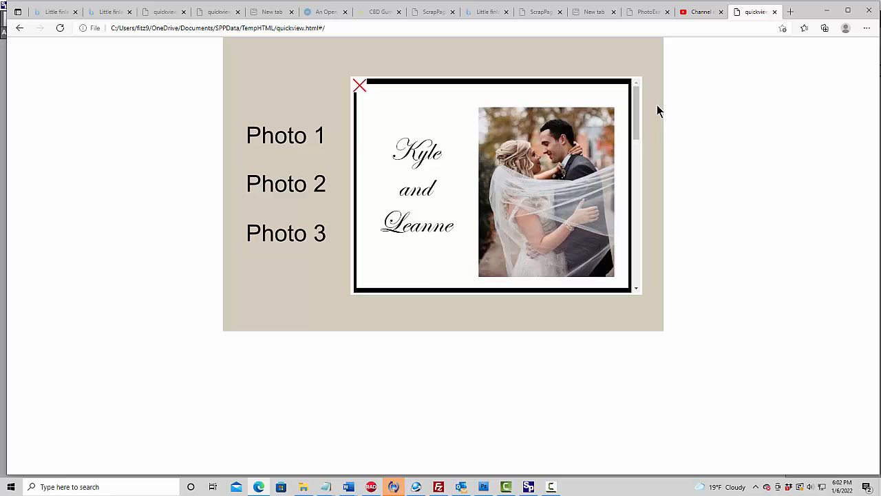
pyautogui.moveTo(441, 182)
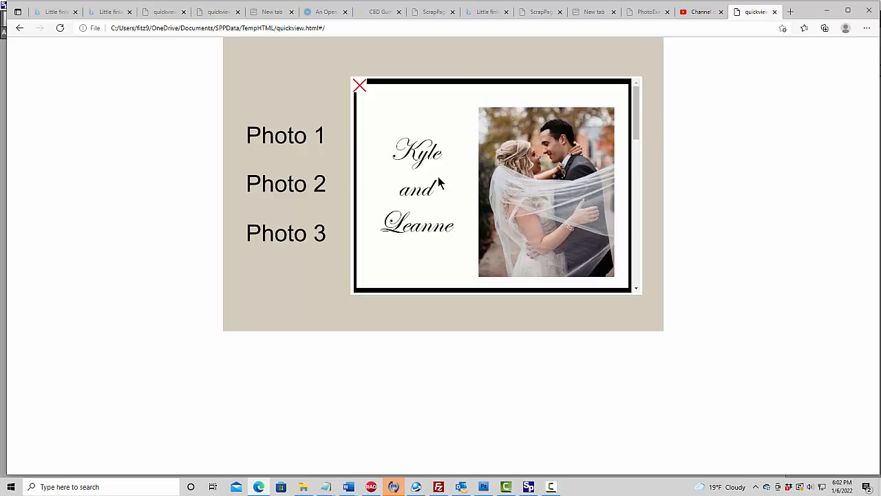
pyautogui.moveTo(444, 239)
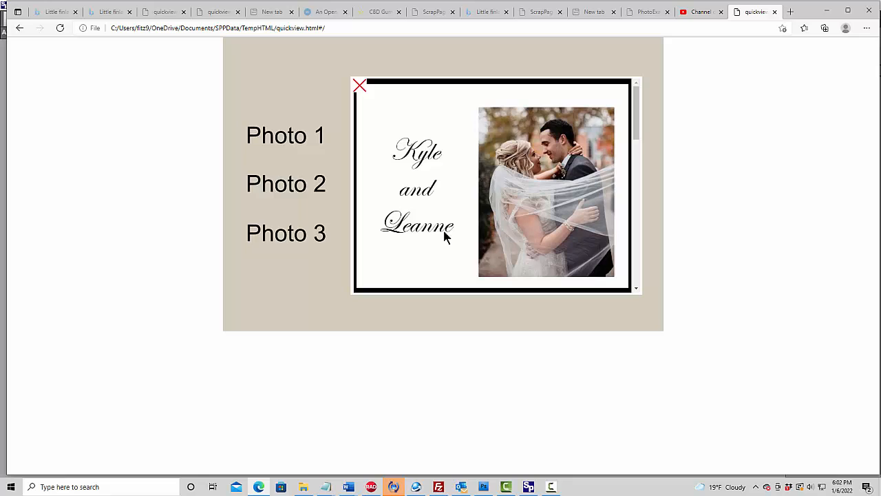
pyautogui.moveTo(408, 264)
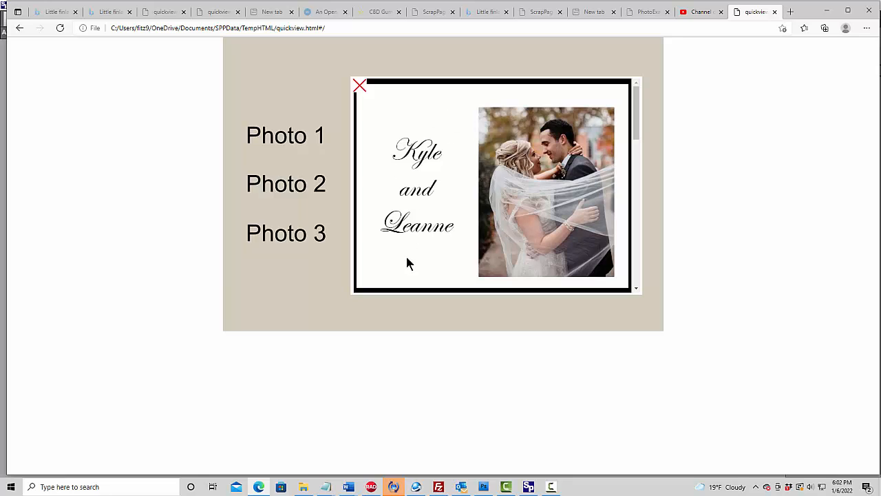
pyautogui.moveTo(576, 215)
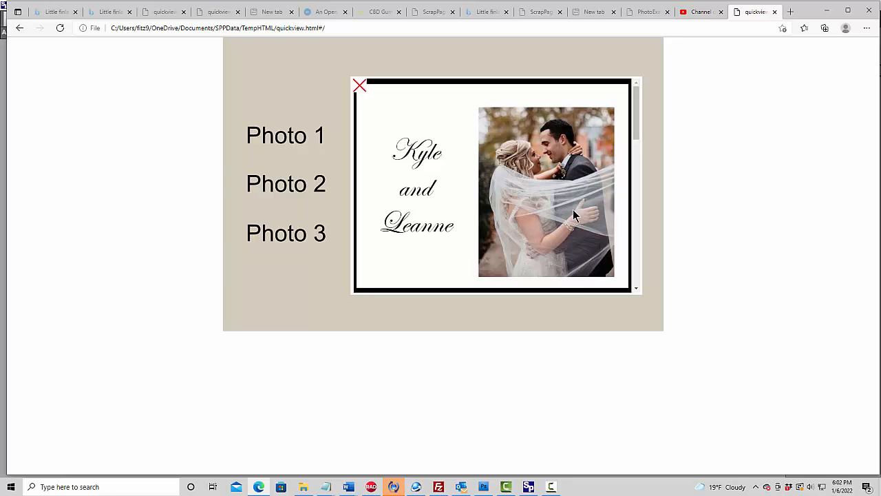
pyautogui.scroll(-3)
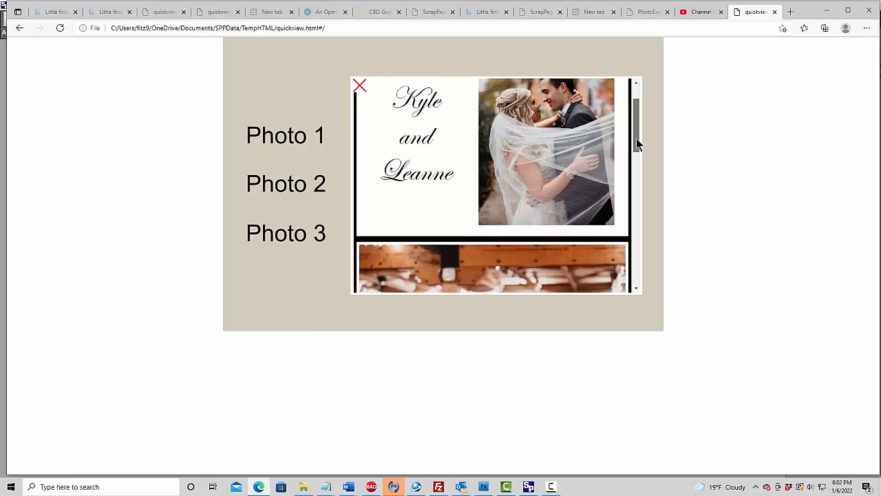
pyautogui.scroll(-3)
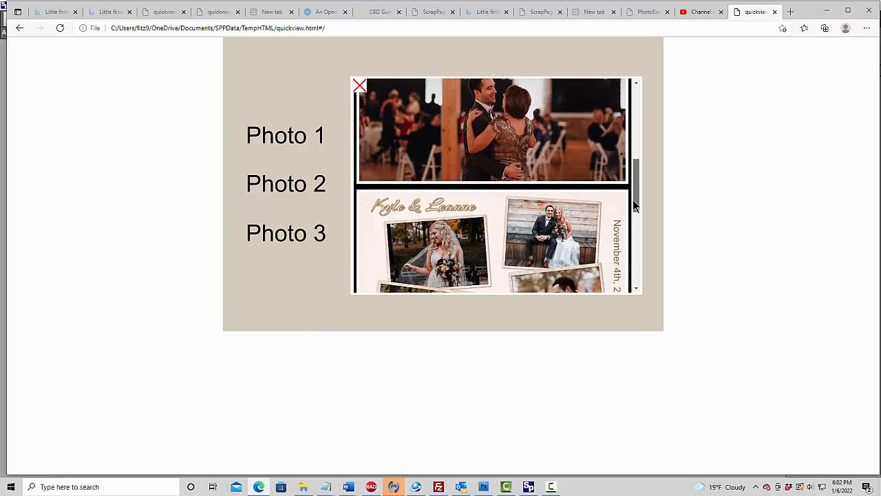
pyautogui.scroll(-3)
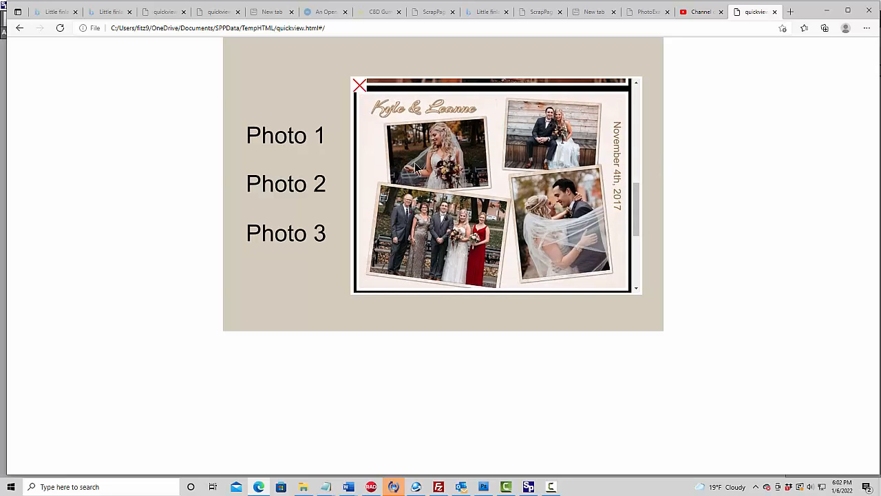
pyautogui.moveTo(523, 242)
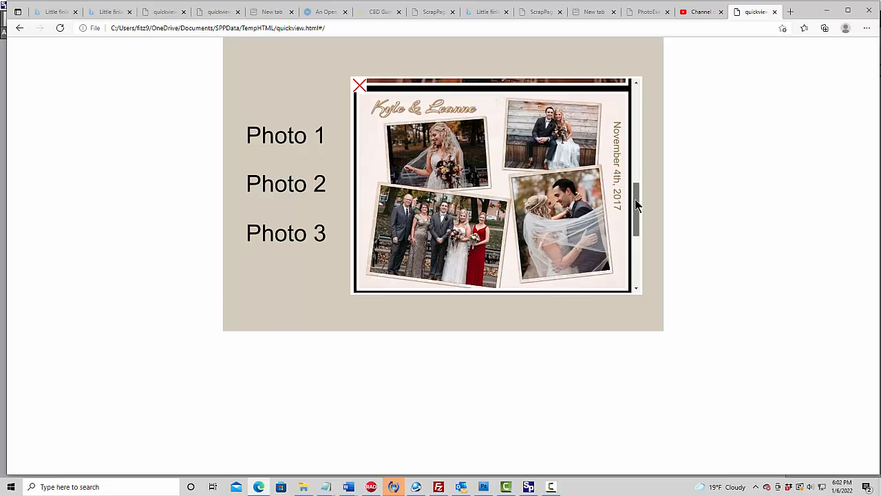
pyautogui.scroll(-3)
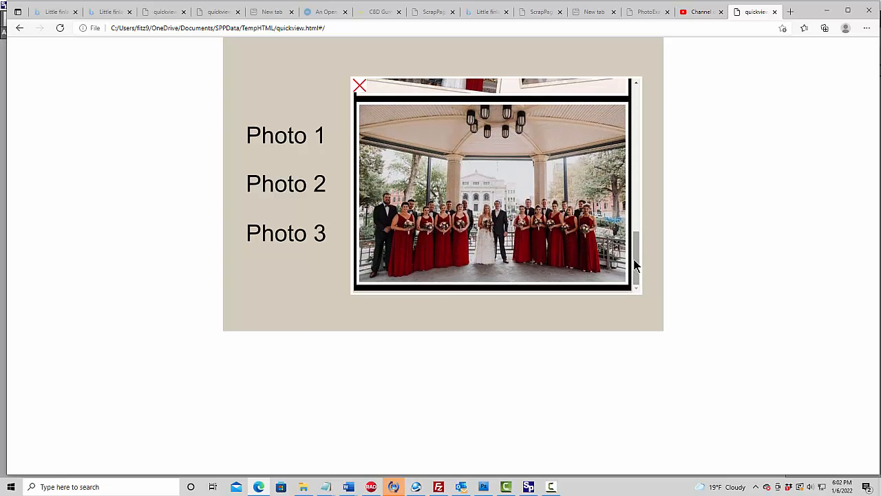